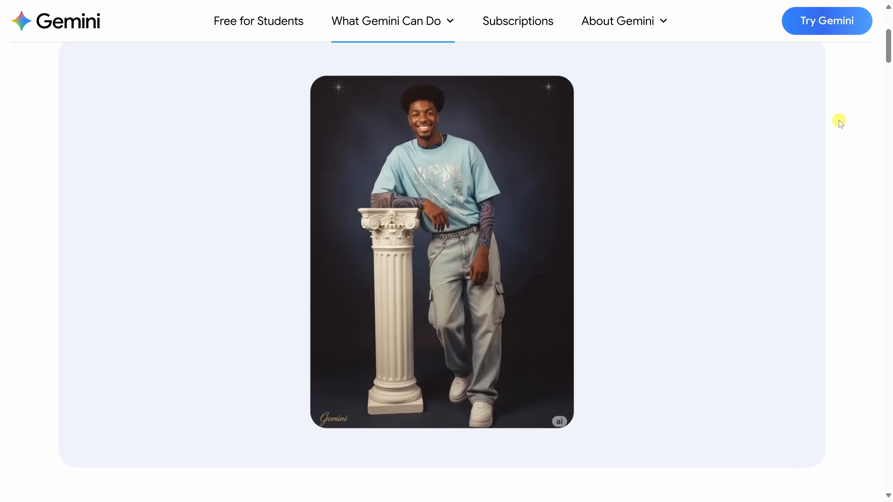
- Browse the Gemini site's example image carousel down to the chrome GEMINI clouds image
scroll("down", 3)
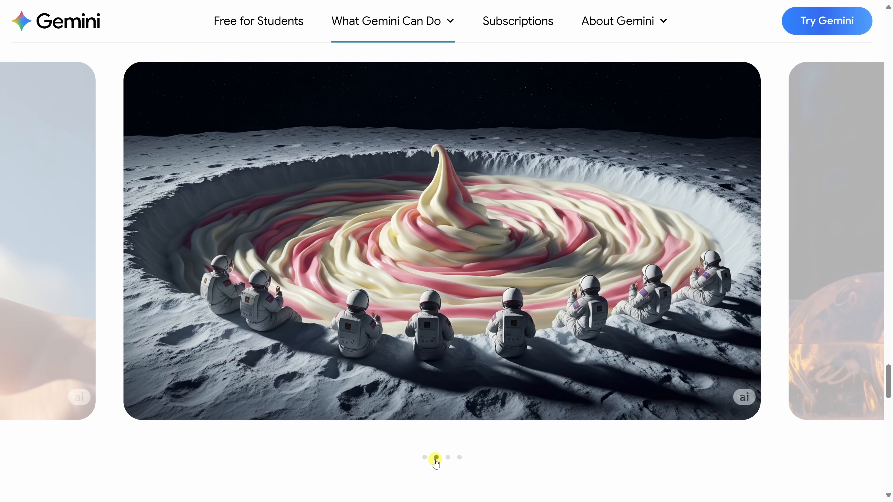
left_click(448, 457)
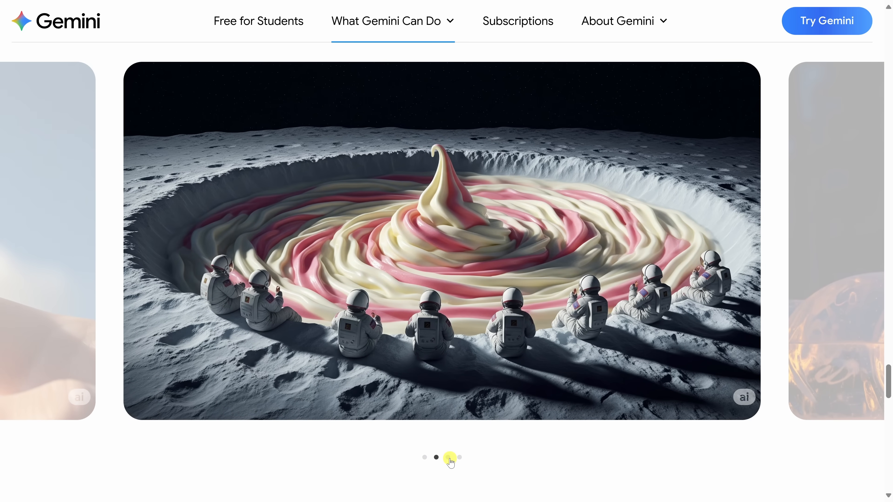
left_click(447, 457)
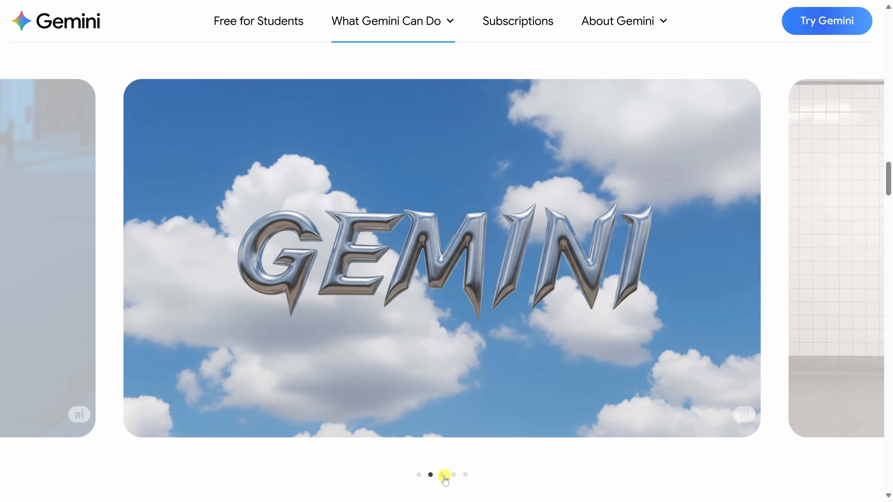
left_click(826, 21)
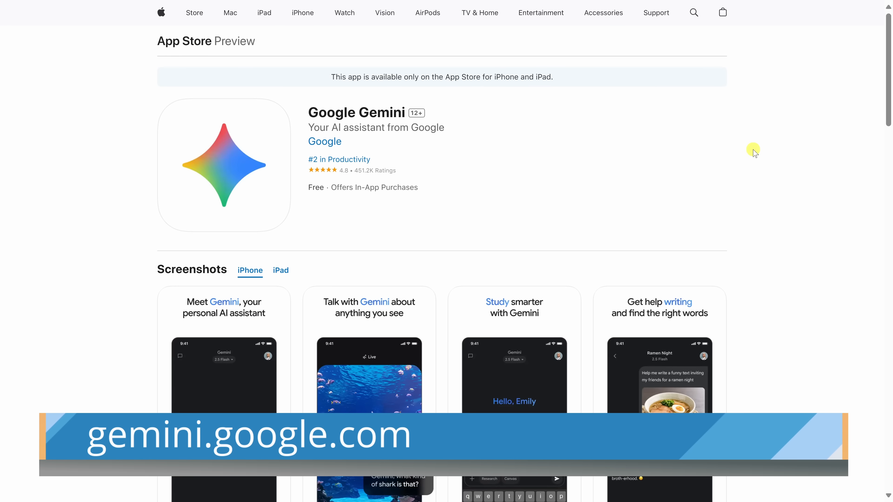
- Scroll the Gemini App Store preview page down to the iPhone screenshots
scroll("down", 3)
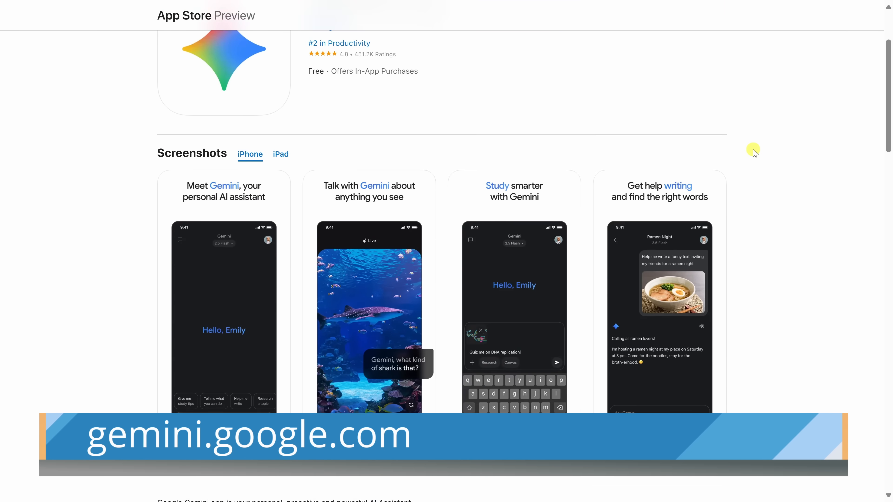
scroll("down", 3)
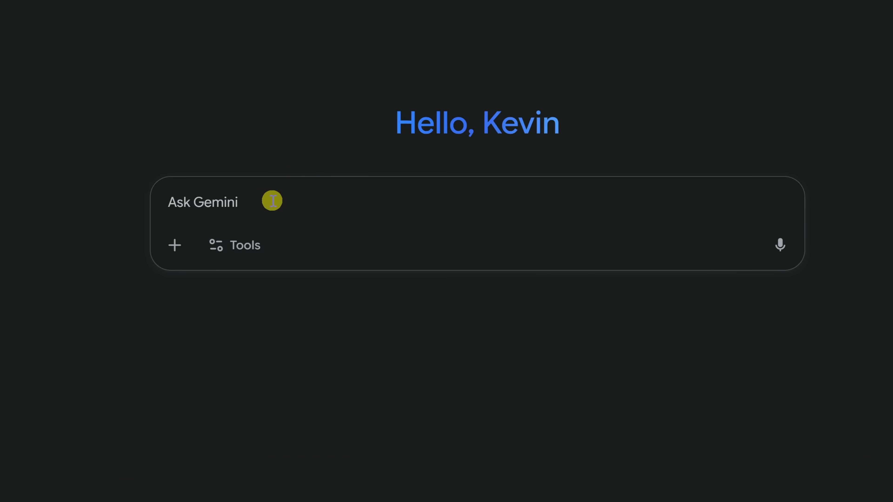
- Enable the Create images tool for the new chat
left_click(234, 246)
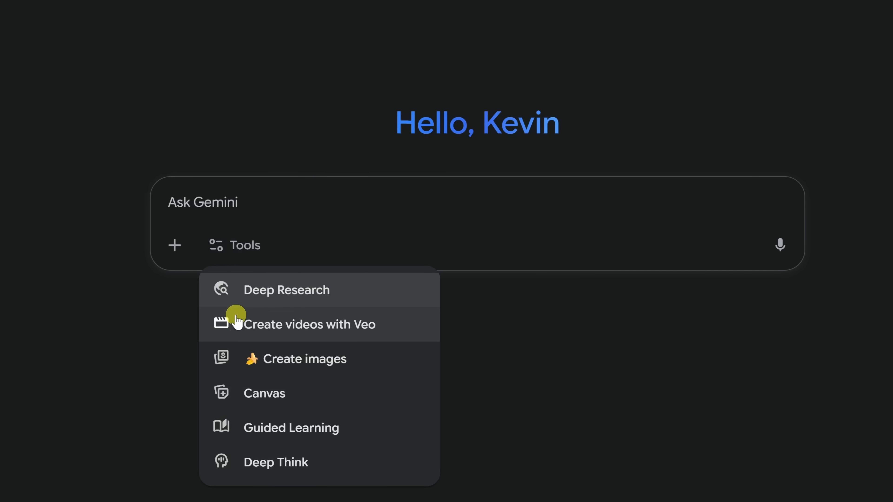
mouse_move(291, 373)
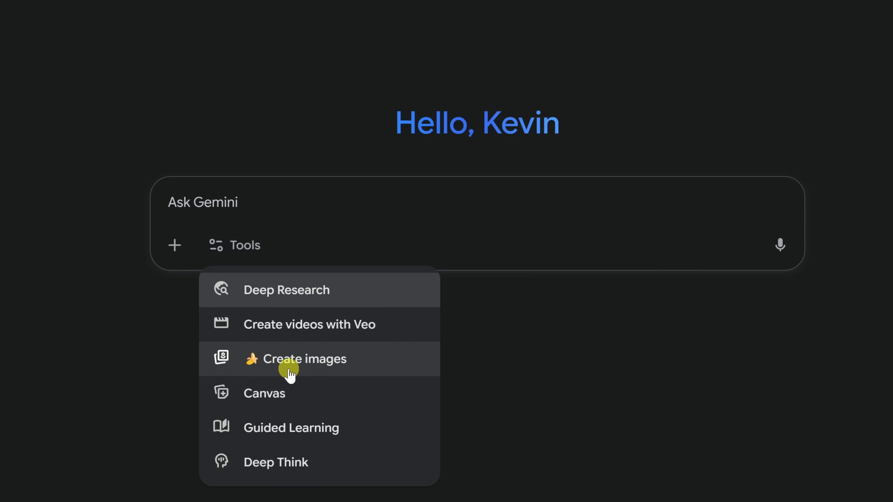
mouse_move(255, 369)
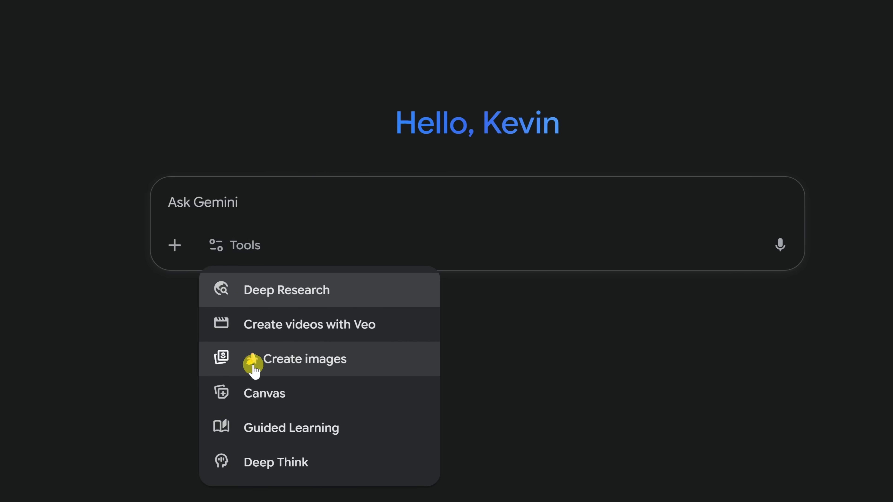
left_click(304, 359)
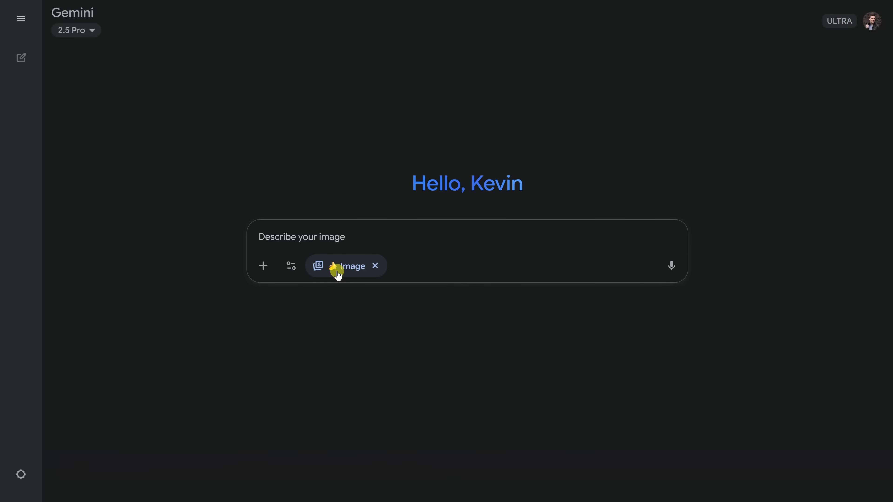
mouse_move(317, 236)
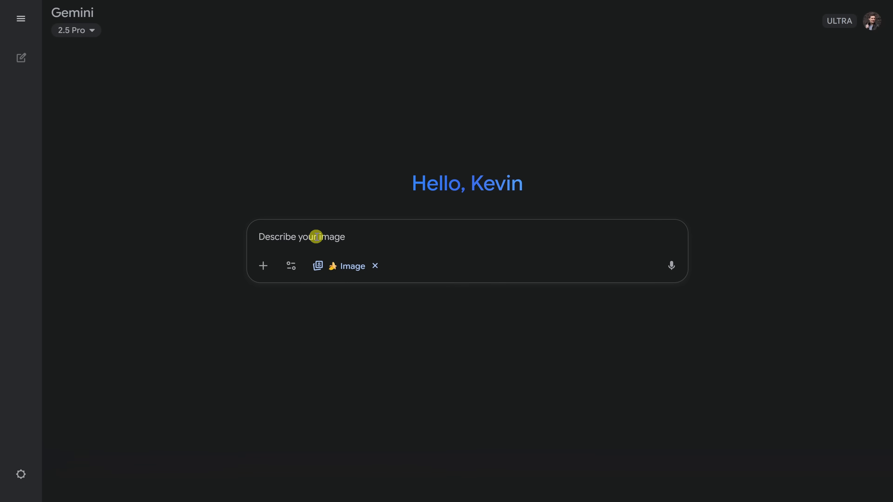
- Request an image of a cookie store on a city street
type("Make an image of a cookie store on a city street.")
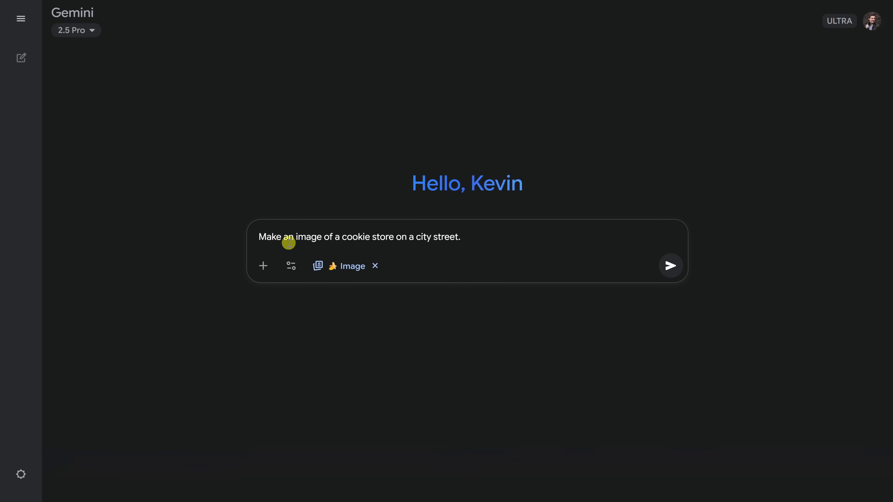
mouse_move(423, 238)
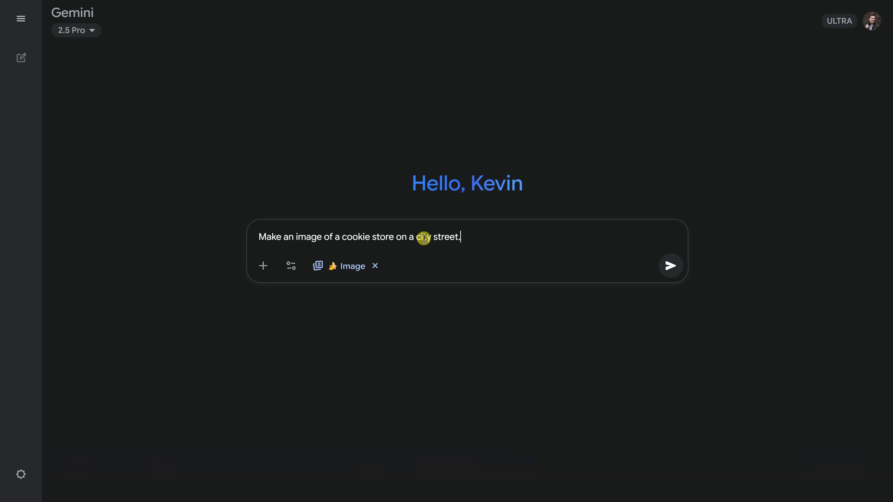
mouse_move(670, 266)
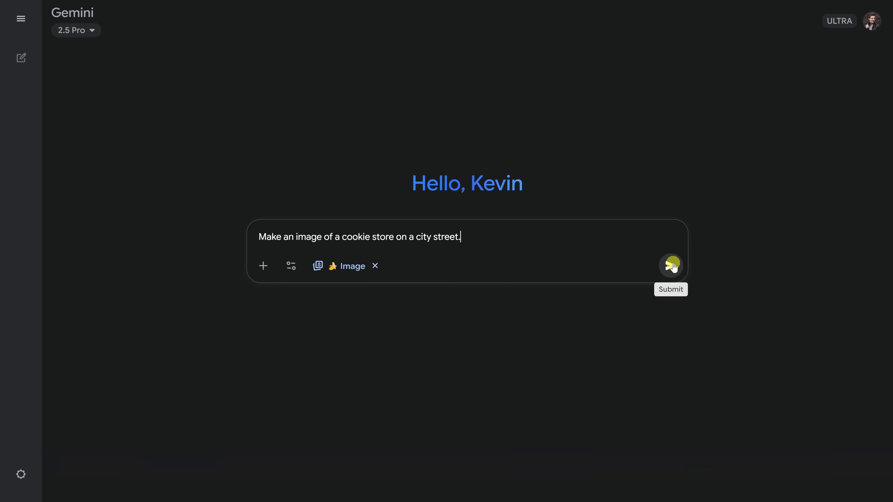
left_click(671, 265)
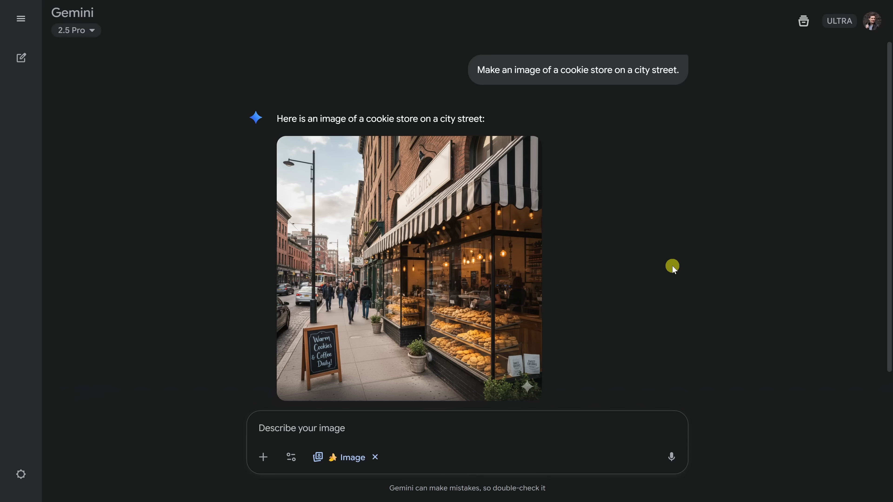
mouse_move(419, 165)
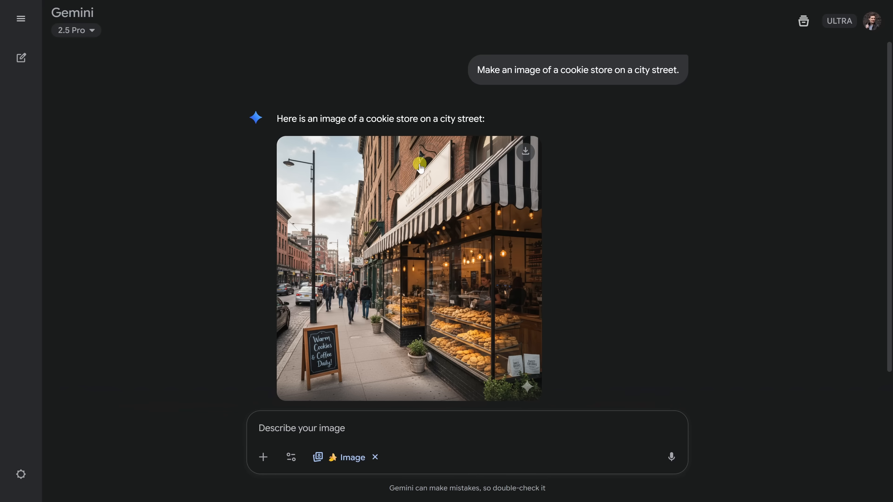
mouse_move(469, 307)
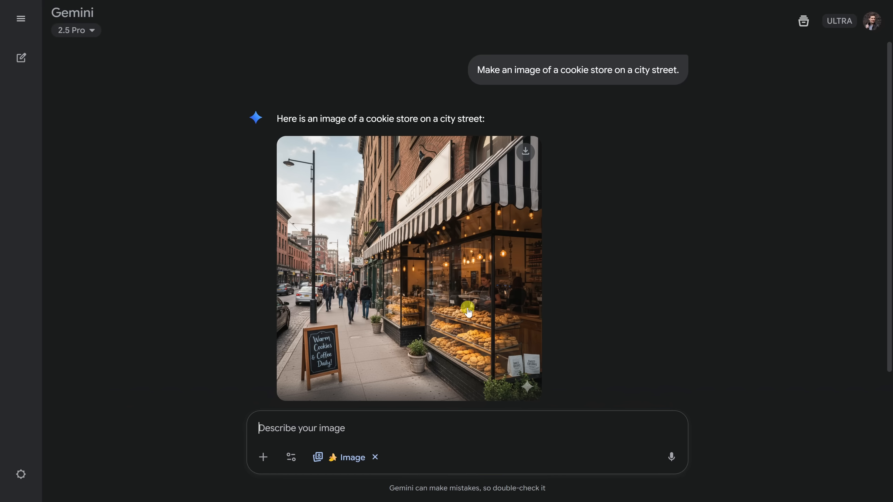
mouse_move(421, 290)
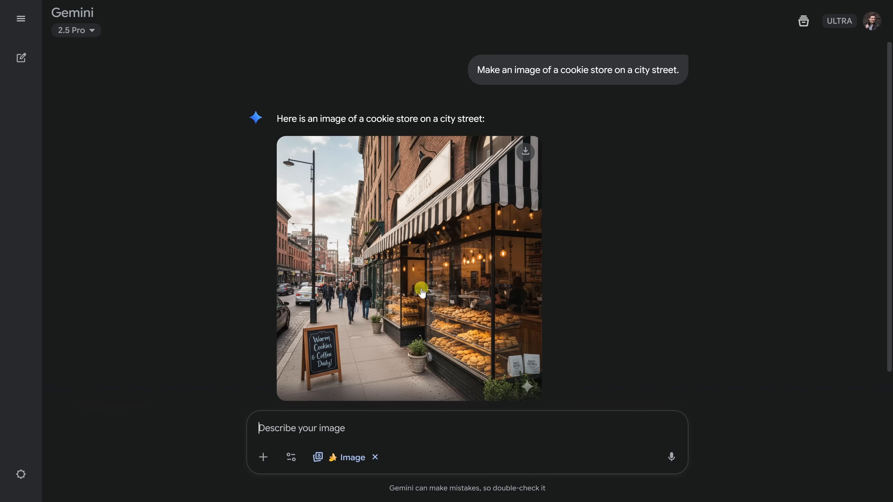
mouse_move(423, 306)
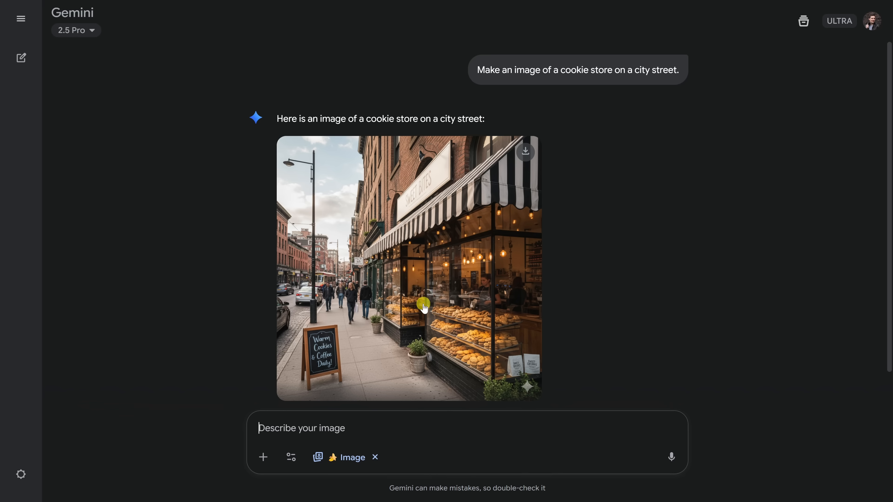
mouse_move(406, 282)
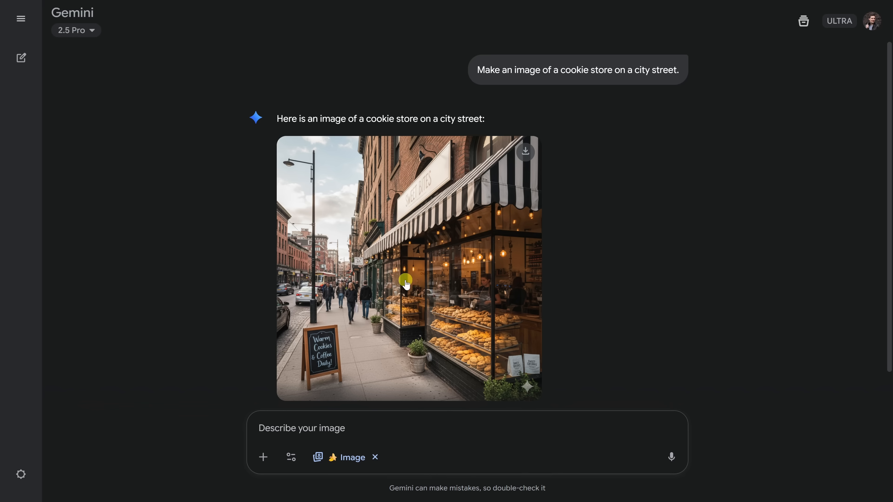
mouse_move(387, 224)
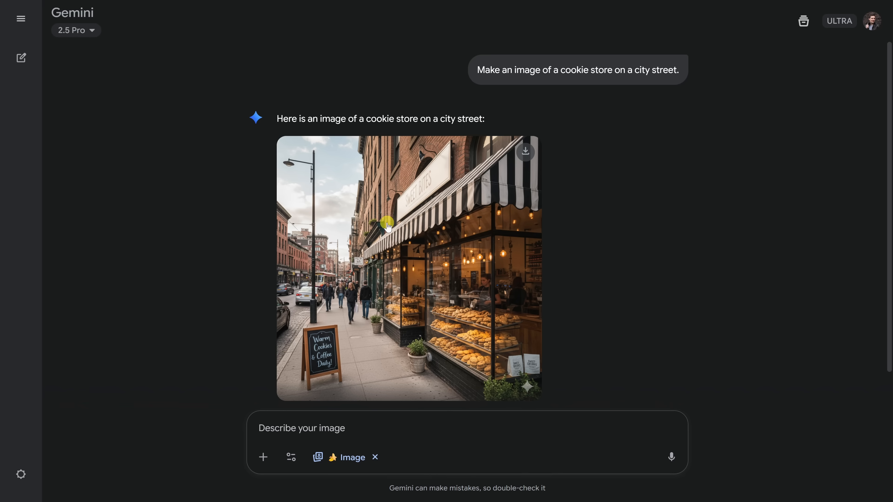
mouse_move(450, 172)
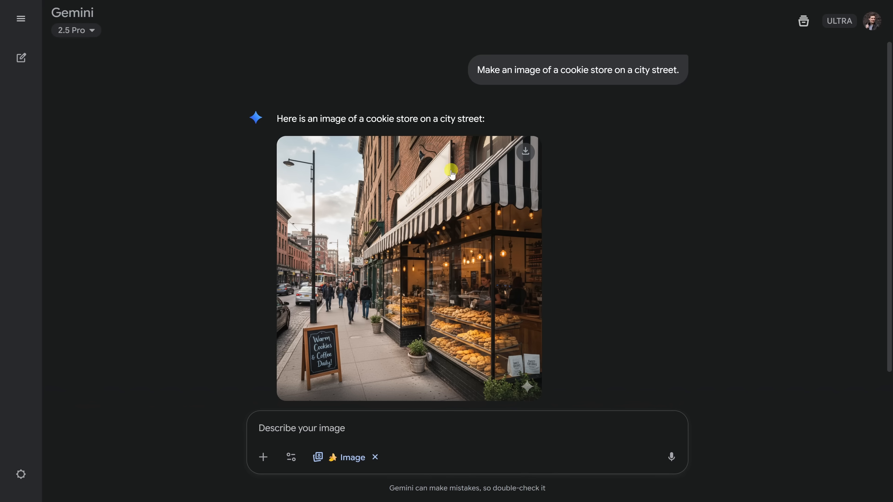
mouse_move(443, 181)
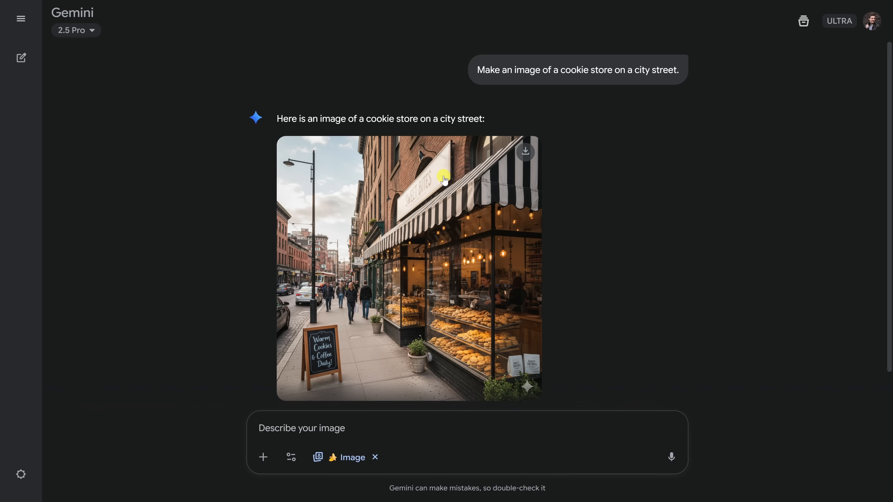
mouse_move(405, 235)
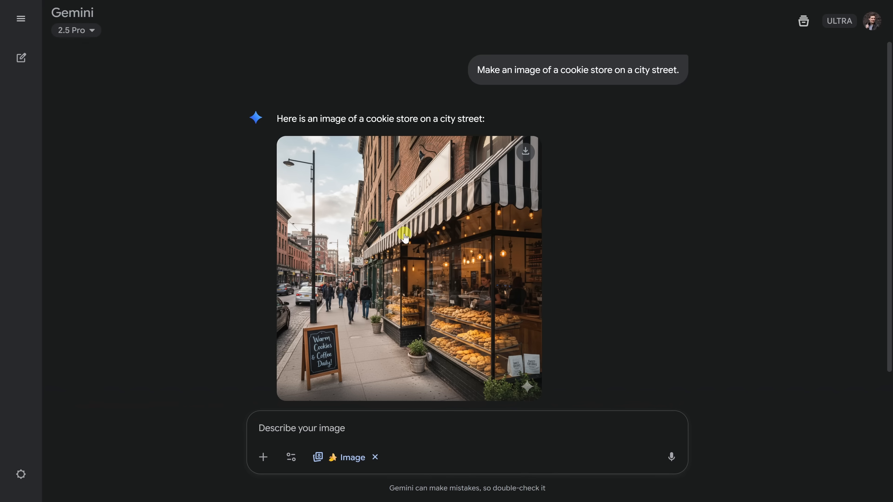
type("Name the cookie store Kevin Cookie Company")
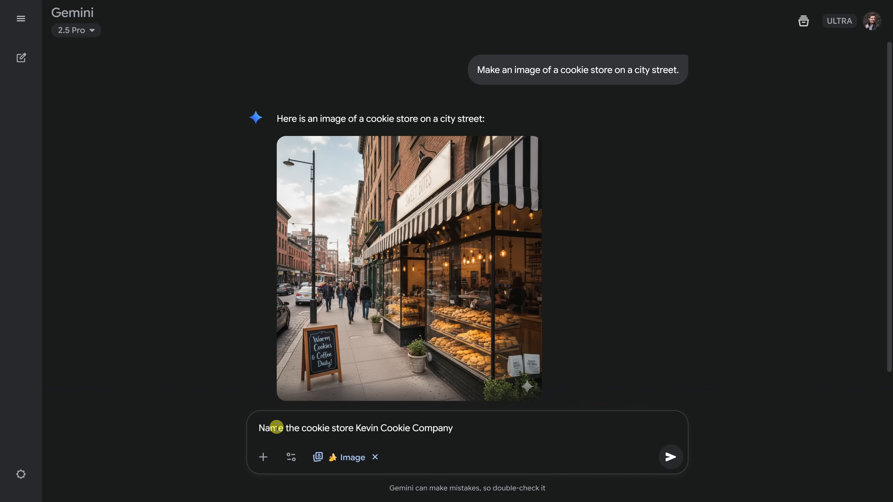
mouse_move(406, 428)
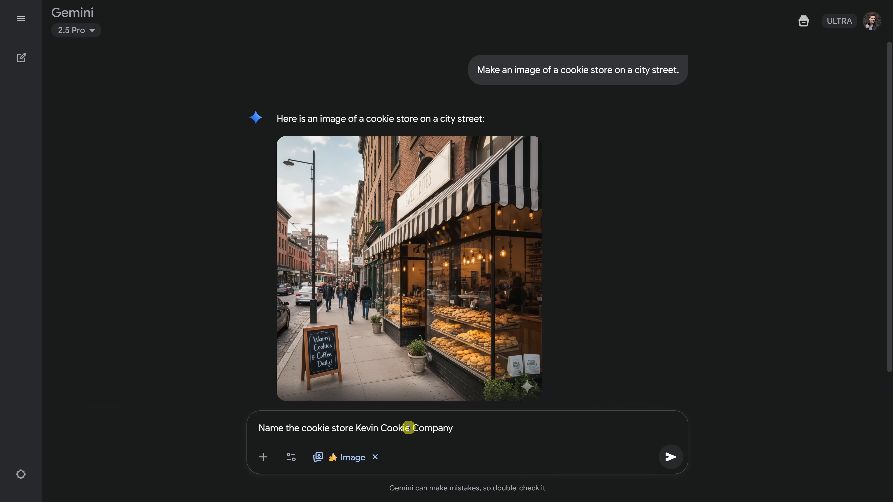
mouse_move(608, 439)
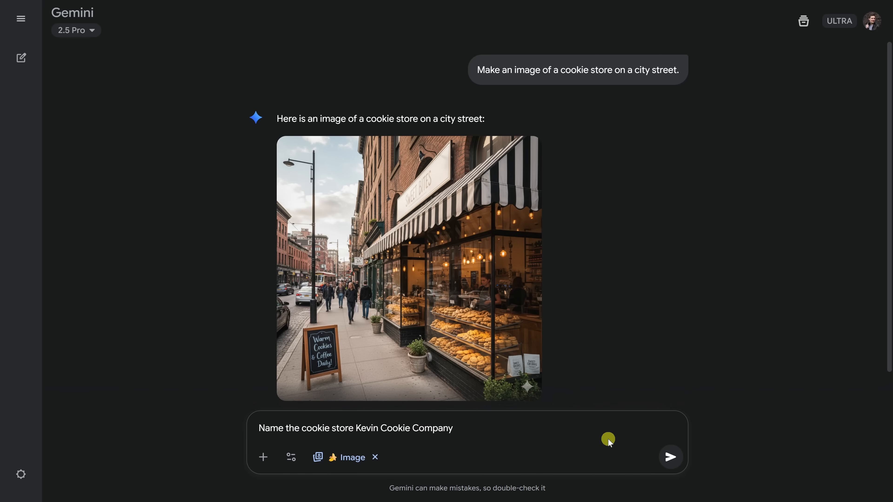
left_click(670, 457)
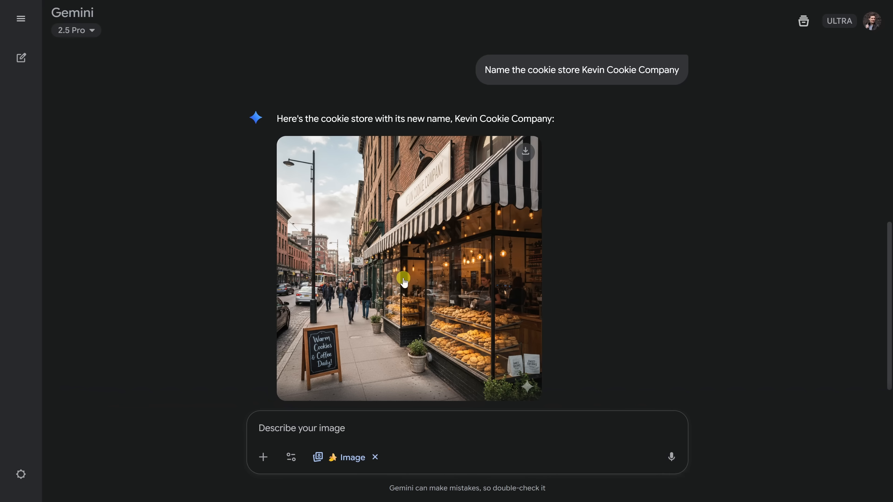
mouse_move(451, 166)
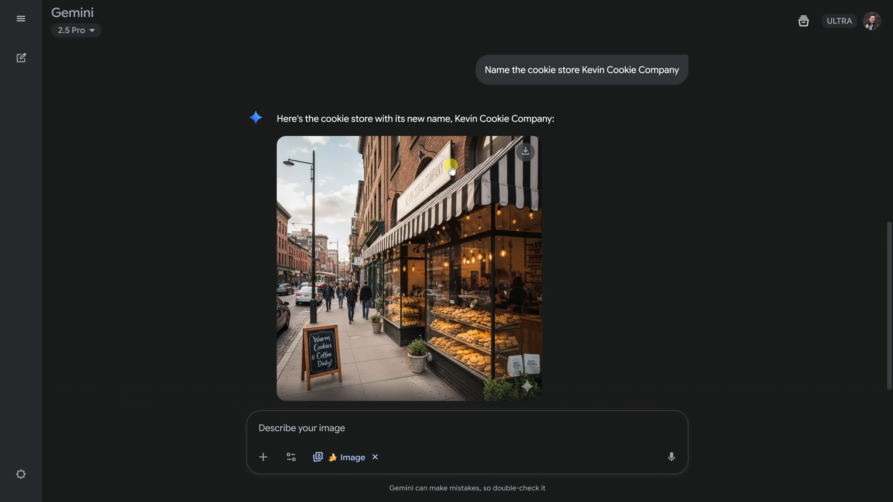
mouse_move(443, 178)
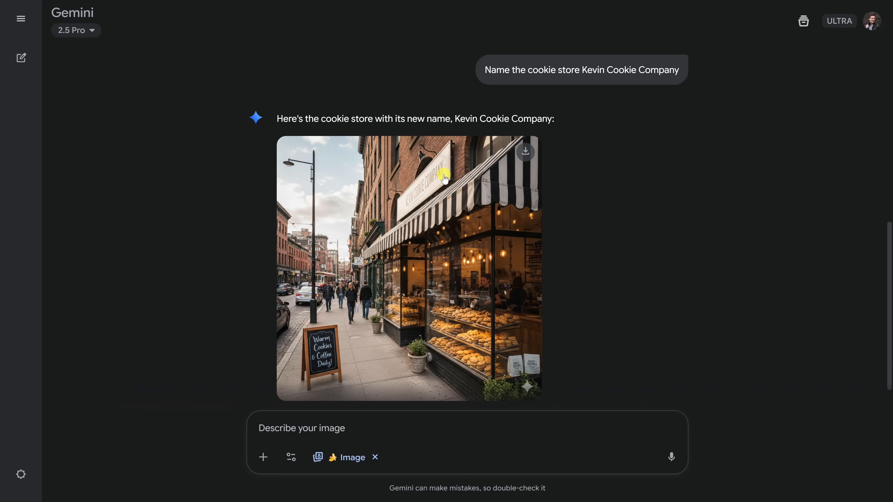
mouse_move(327, 181)
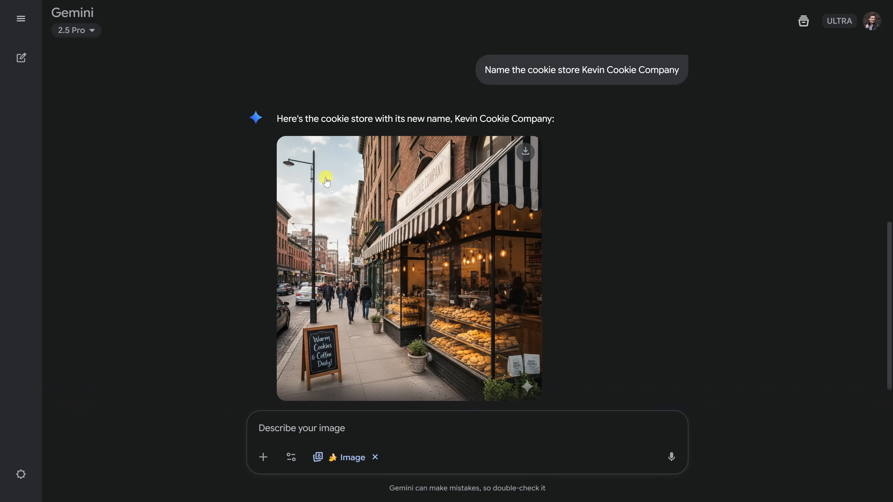
mouse_move(339, 195)
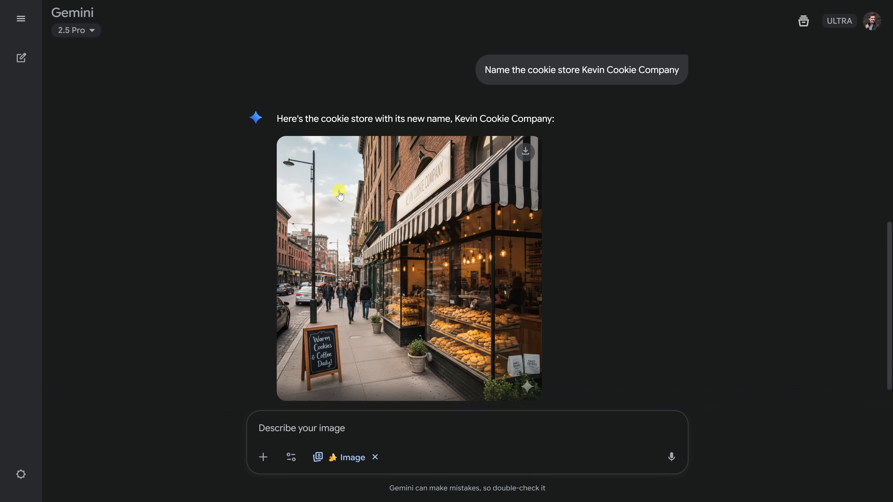
mouse_move(339, 200)
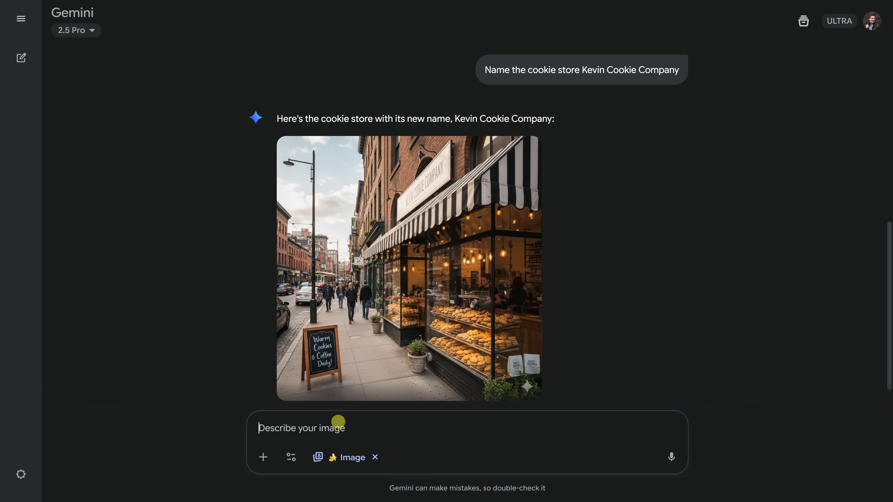
- Ask for a brighter, sunnier cookie store image, then start a new chat
type("Make it brighter and sunnier")
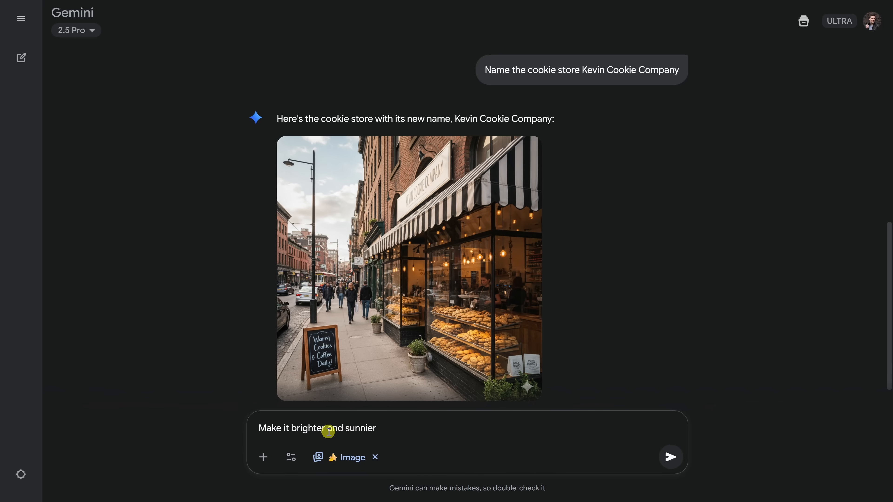
left_click(669, 456)
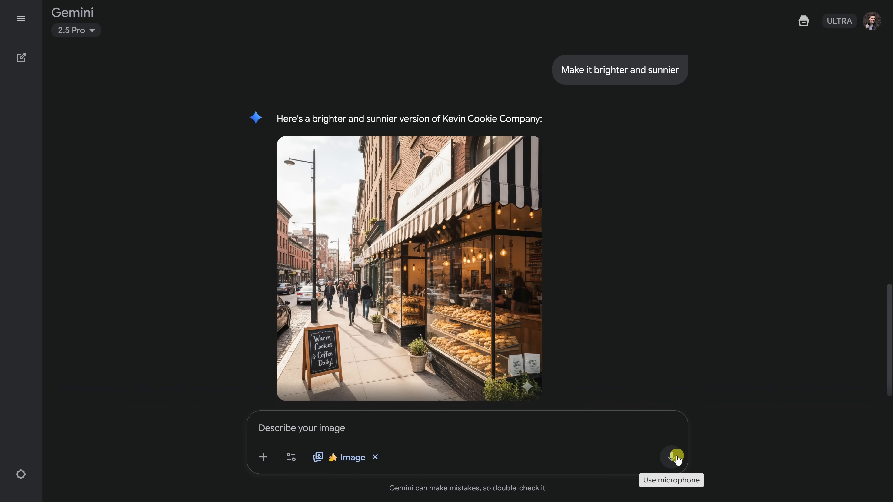
mouse_move(329, 288)
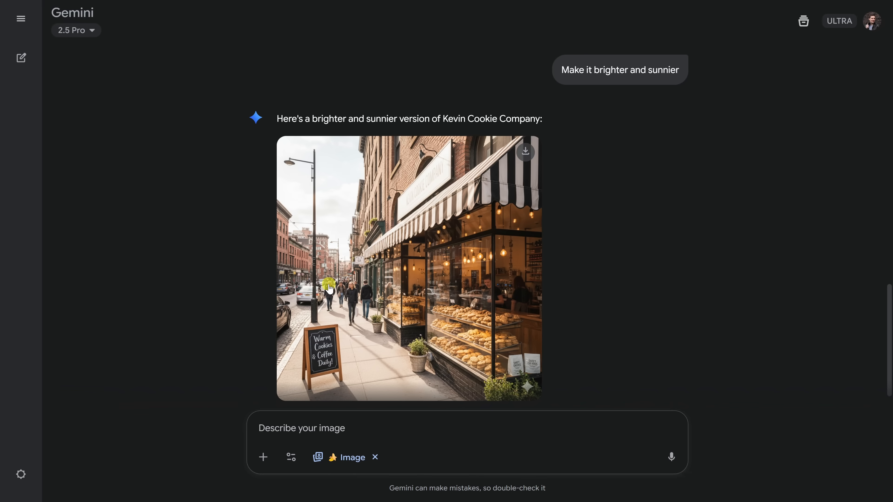
mouse_move(332, 189)
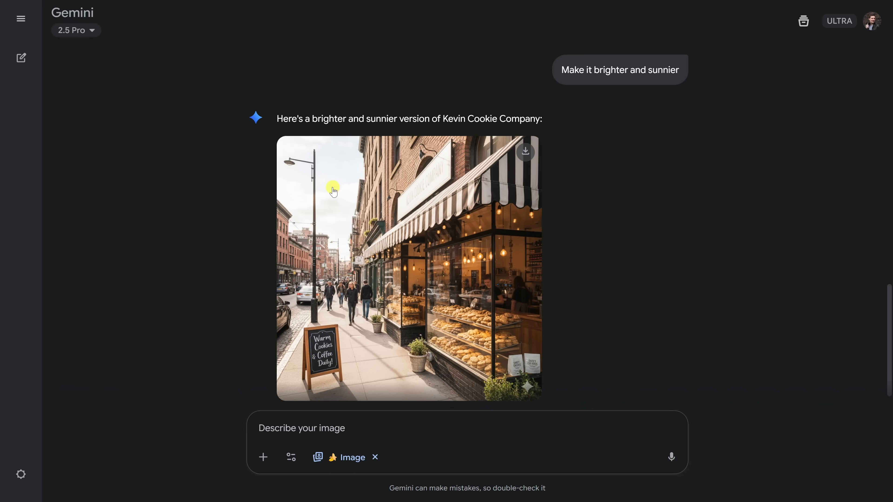
mouse_move(380, 340)
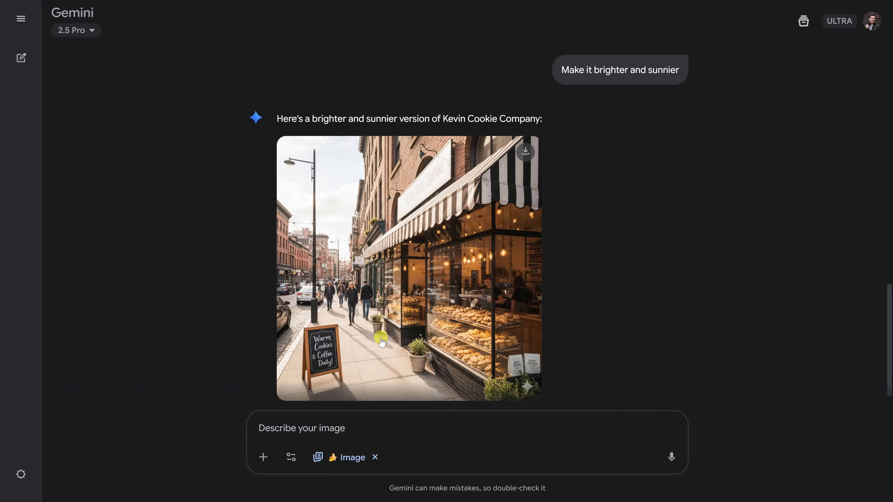
mouse_move(472, 224)
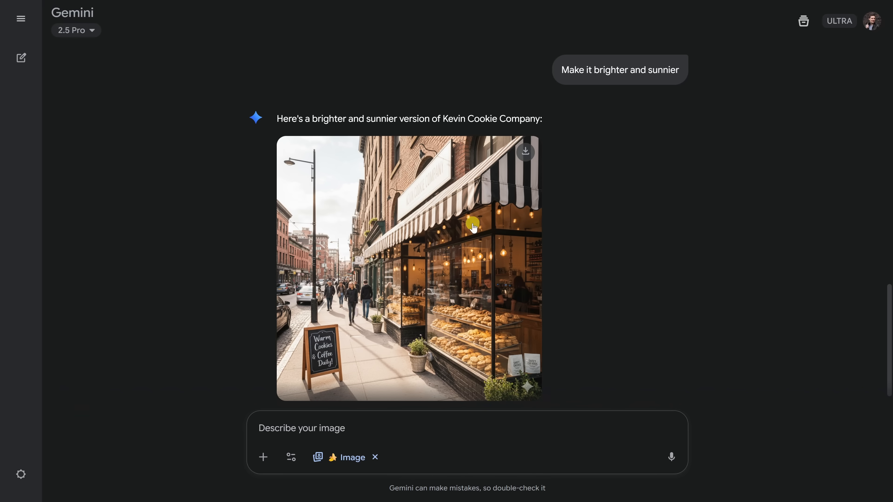
mouse_move(415, 200)
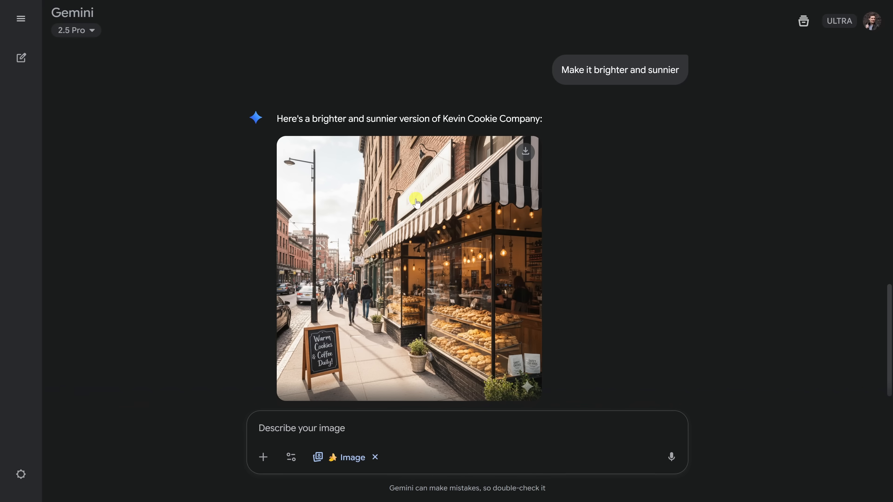
mouse_move(457, 275)
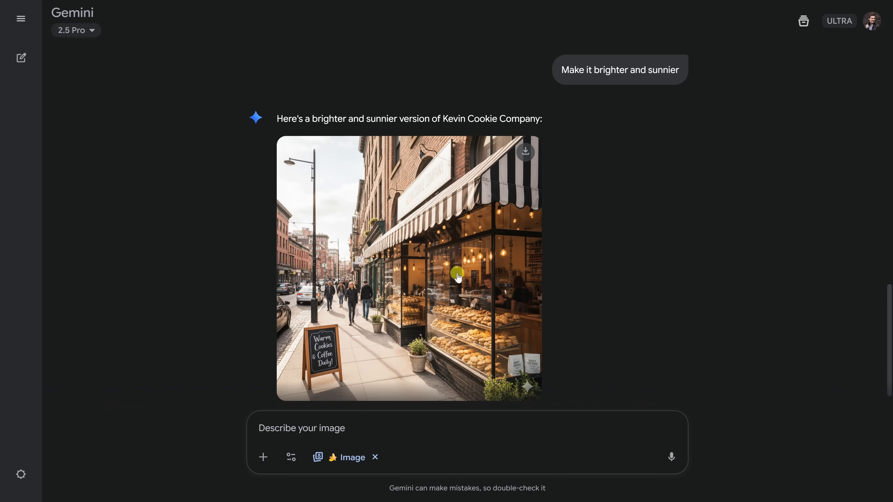
mouse_move(429, 375)
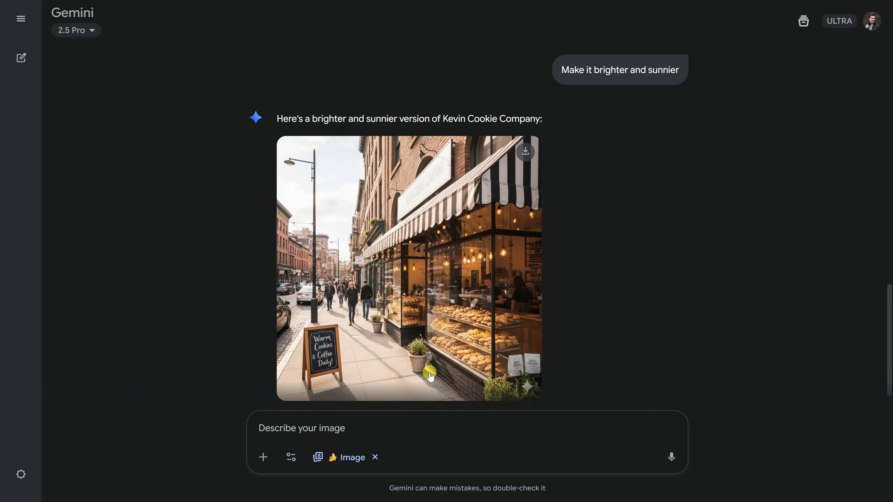
mouse_move(429, 358)
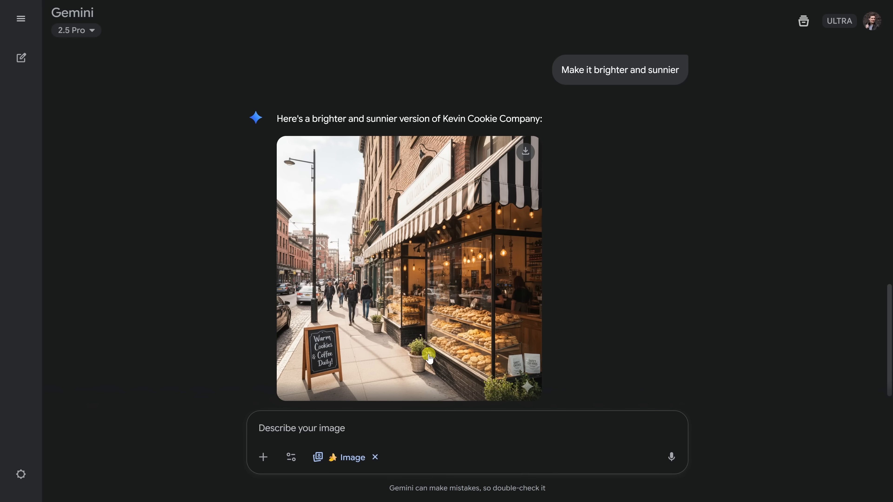
left_click(20, 58)
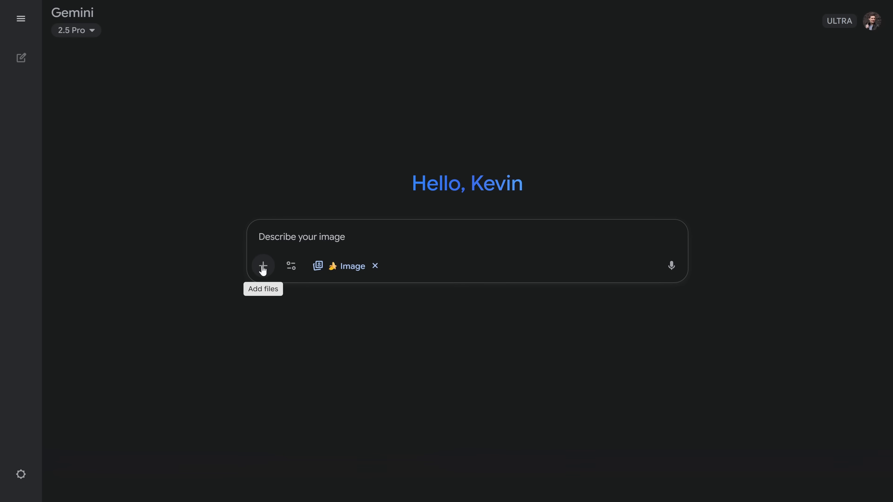
- Attach the portrait photo and write the 1/7 scale figurine with toy packaging prompt
left_click(262, 265)
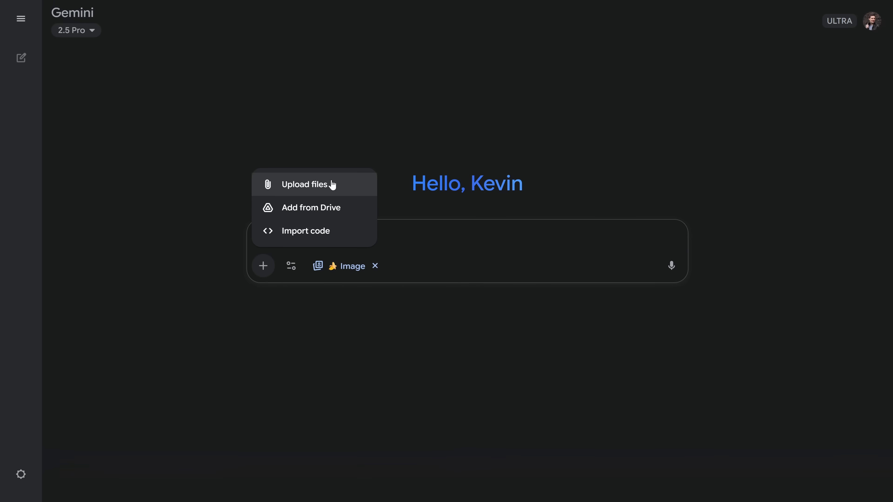
left_click(224, 192)
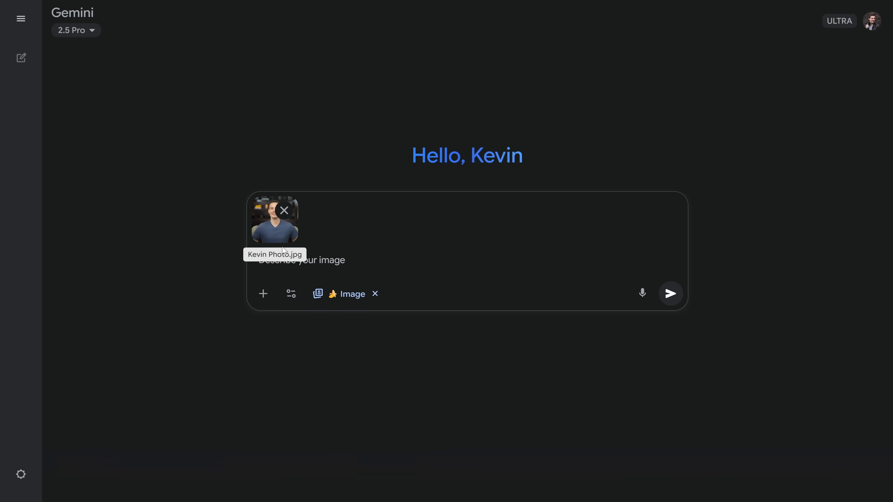
type("Turn me into a 1/7 scale collectible figurine on a desk with toy packaging beside me.")
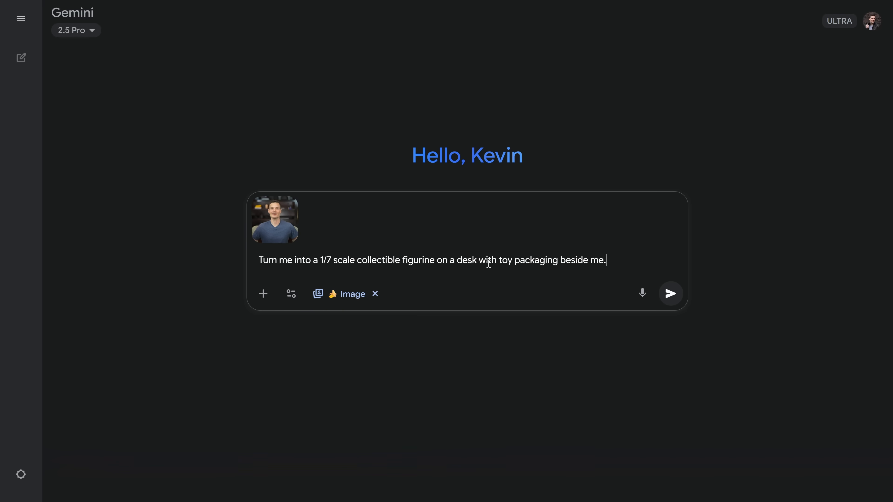
mouse_move(616, 263)
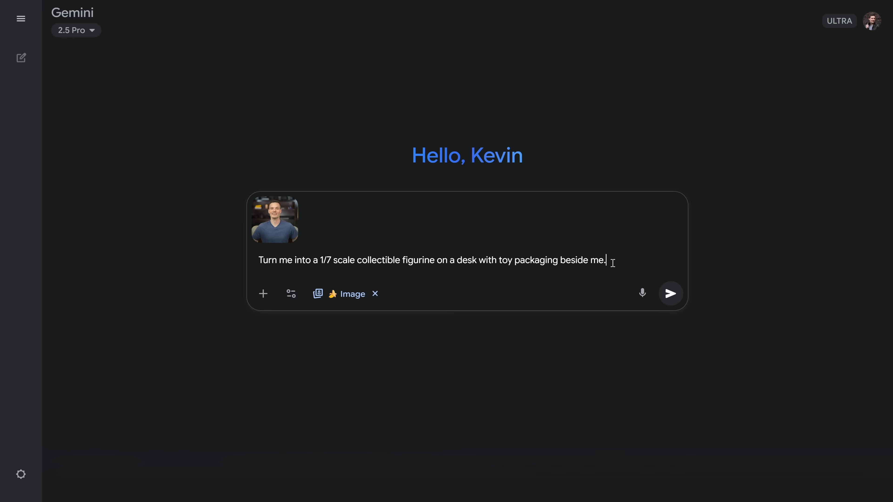
mouse_move(670, 294)
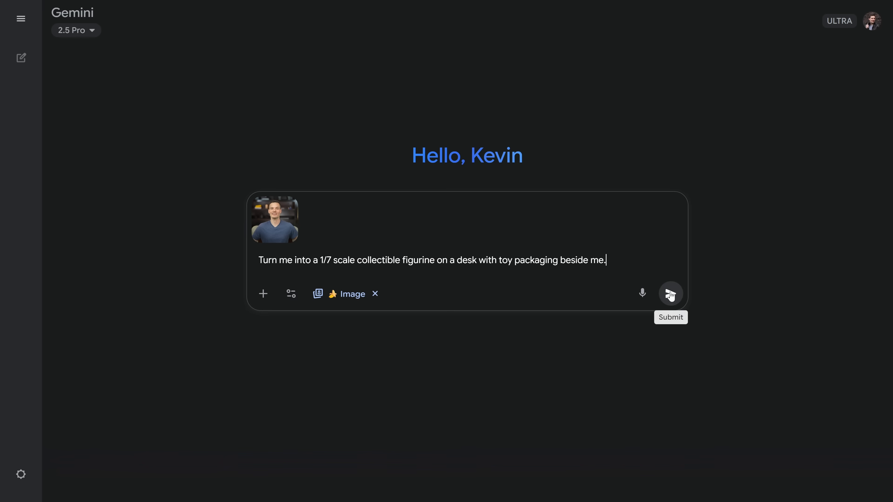
- Generate the figurine-with-packaging image, review it, then start a new chat
left_click(671, 294)
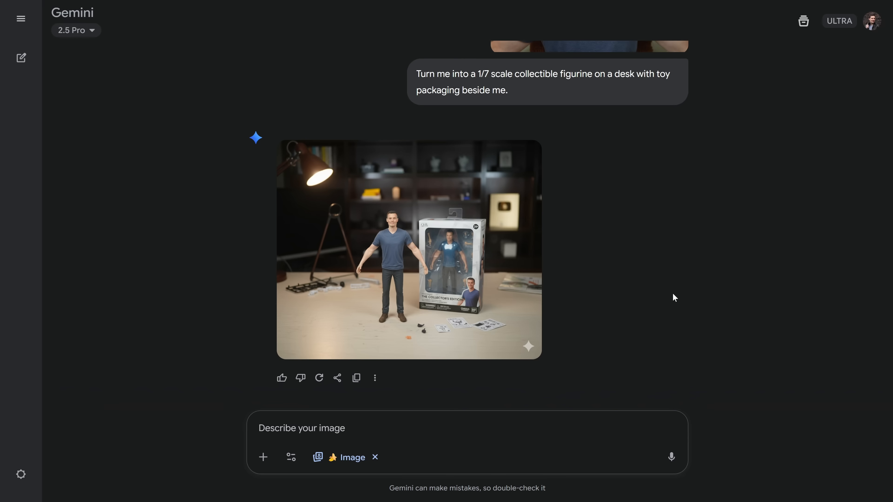
mouse_move(393, 236)
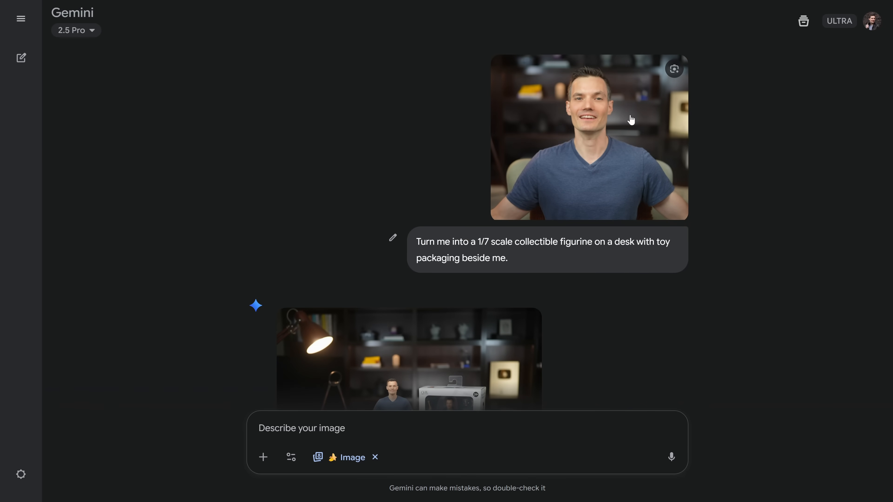
scroll("down", 3)
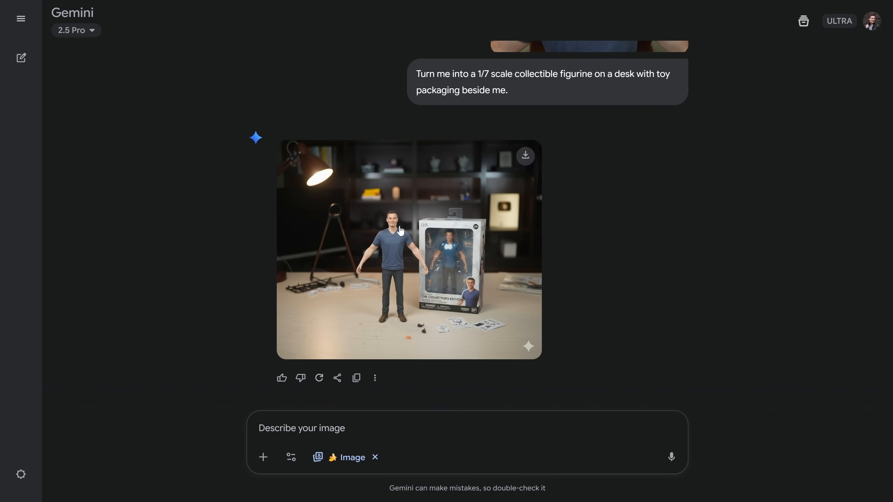
mouse_move(396, 241)
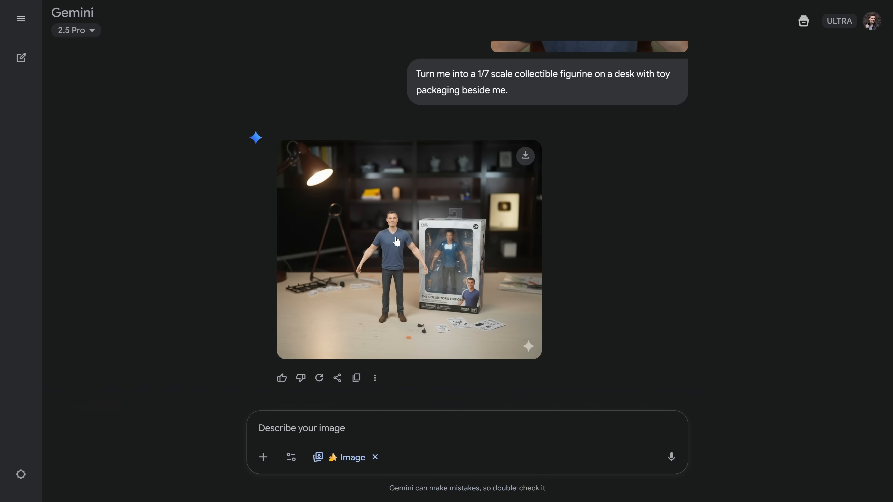
left_click(21, 58)
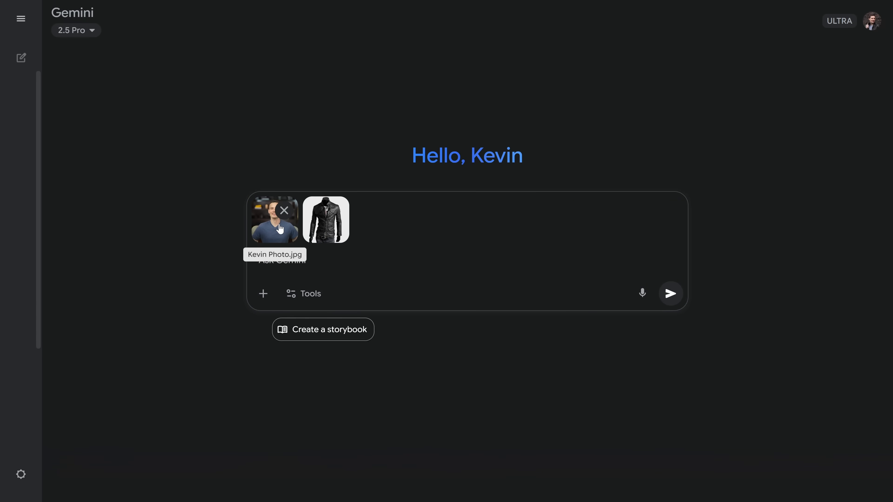
mouse_move(336, 220)
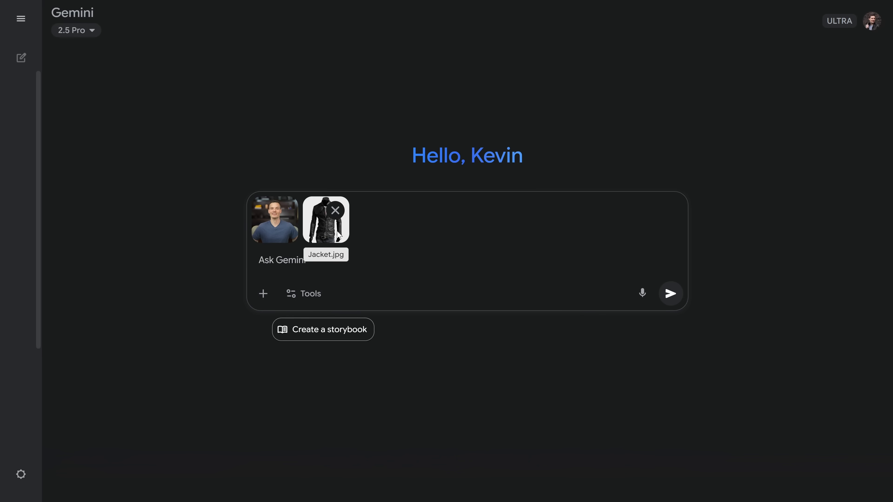
- Write the prompt to blend the portrait into the black jacket realistically
type("Blend these two images. Put me into the jacket so it looks like I'm actually wearing it. Match the colors, shadows, and textures so it looks realistic.")
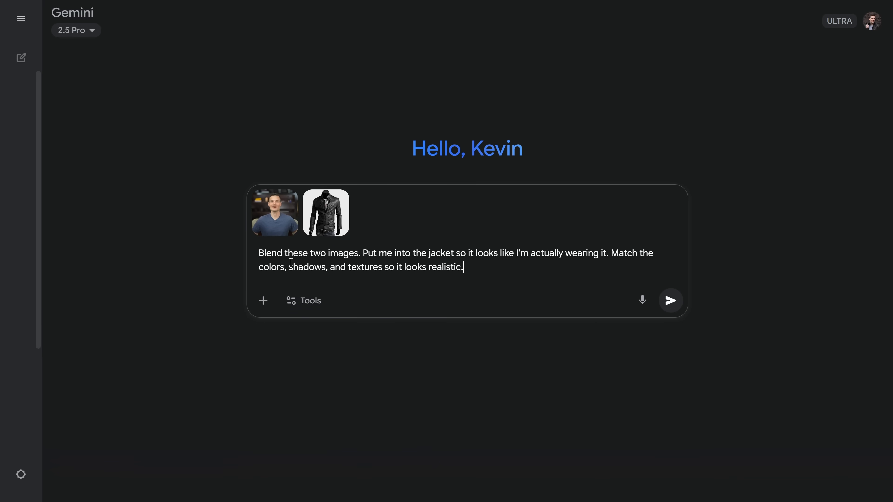
mouse_move(335, 259)
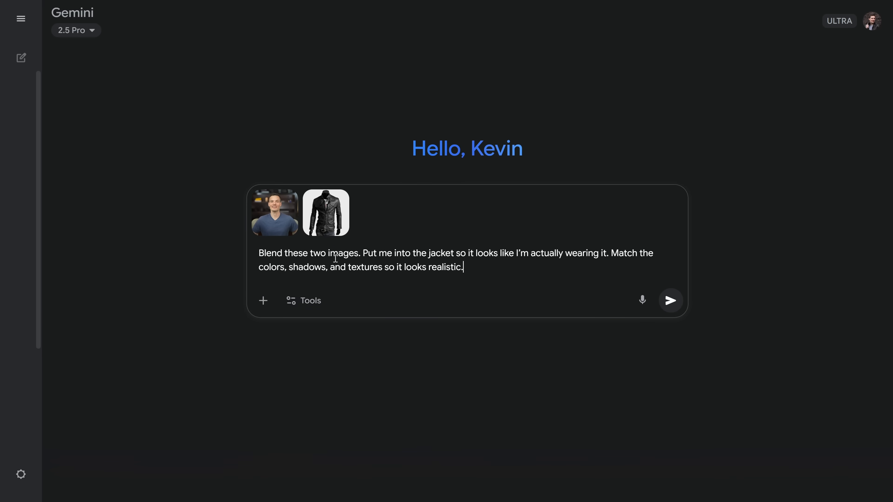
mouse_move(505, 259)
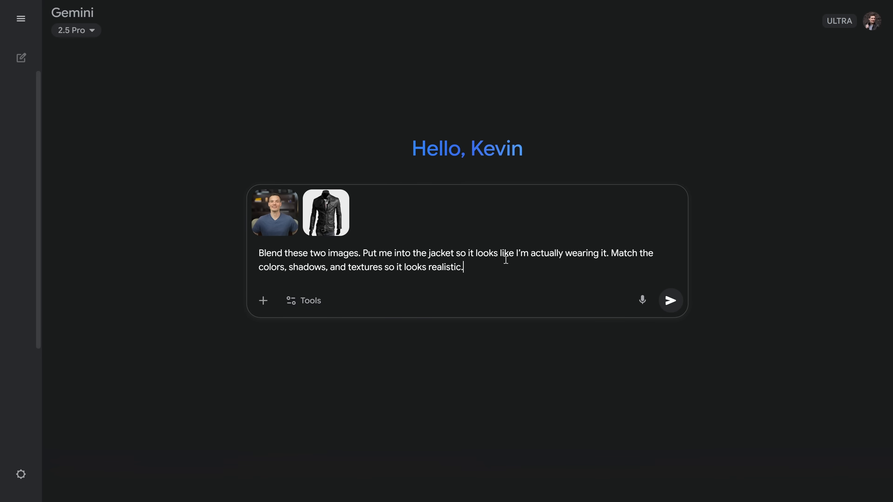
mouse_move(578, 262)
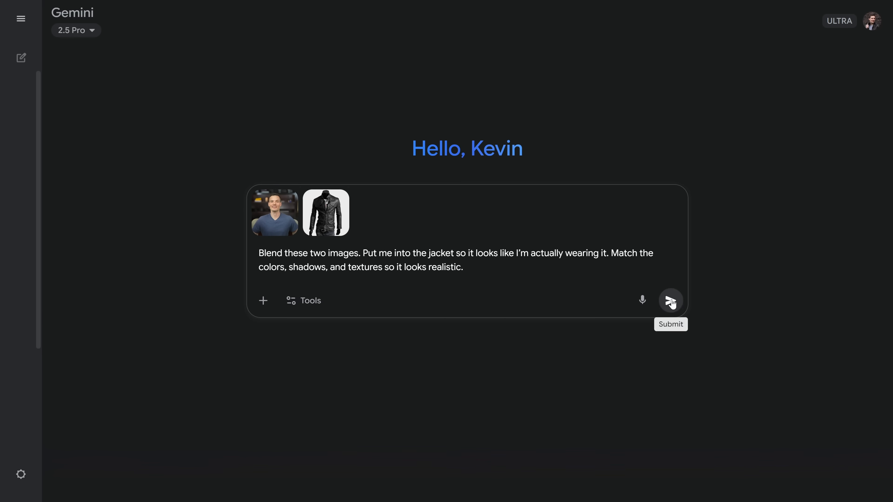
- Write the follow-up 'Make me sit in an executive office.'
left_click(670, 301)
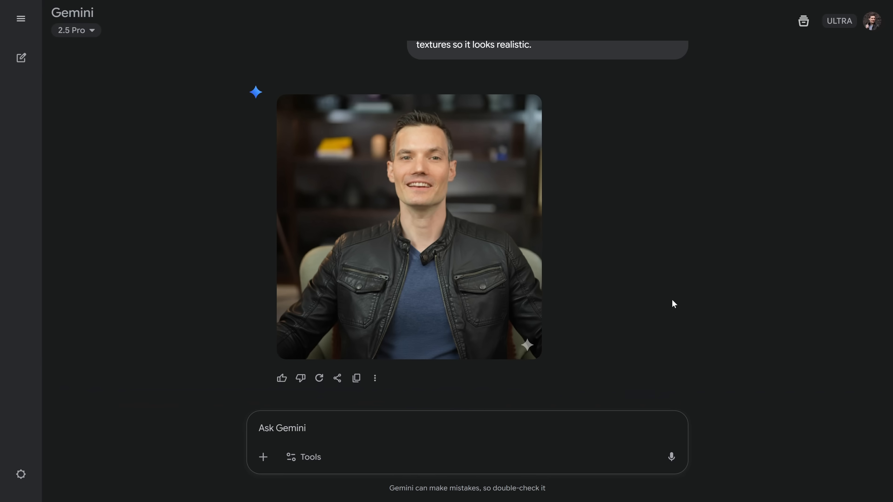
mouse_move(329, 429)
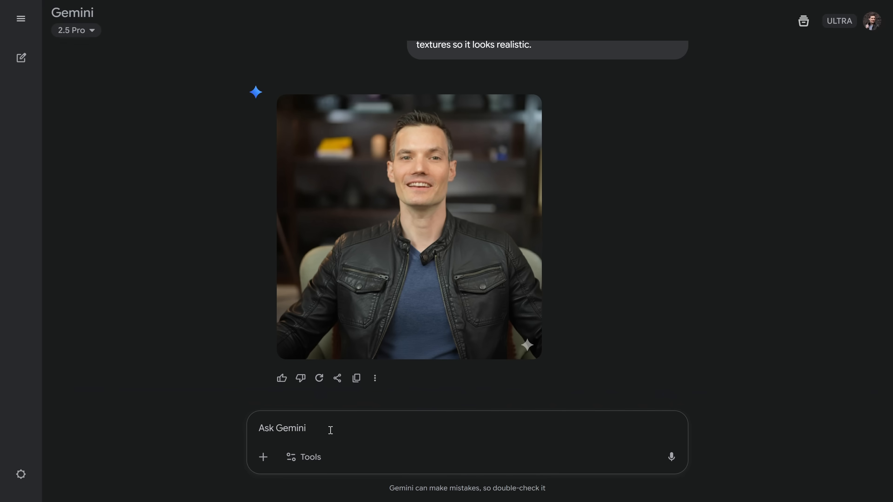
type("Make me sit in an executive office.")
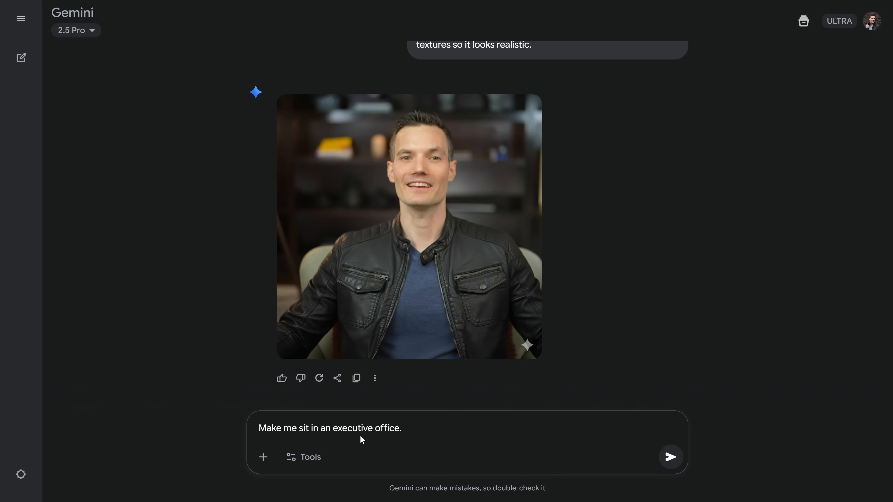
mouse_move(670, 456)
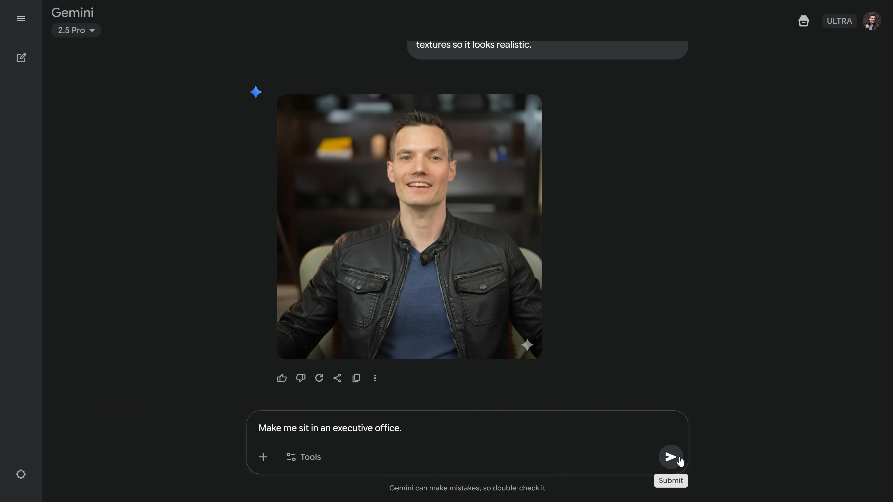
- Generate the executive office jacket portrait and download it at full size
left_click(670, 458)
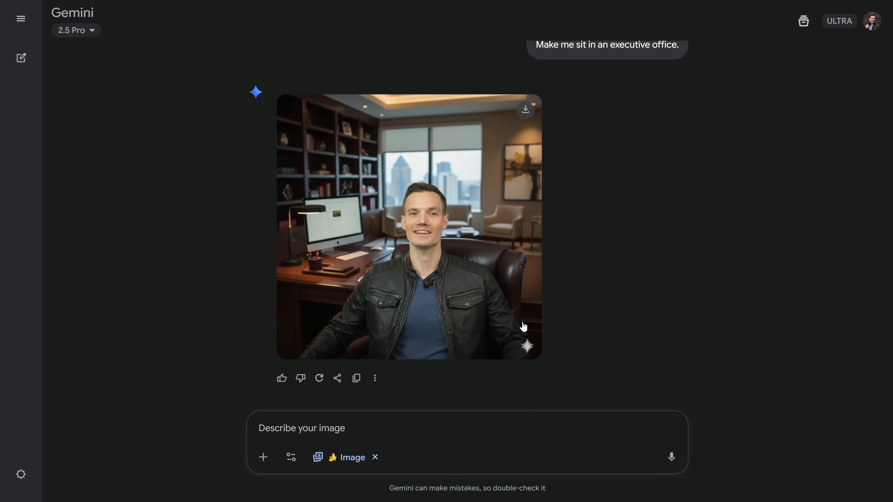
mouse_move(495, 257)
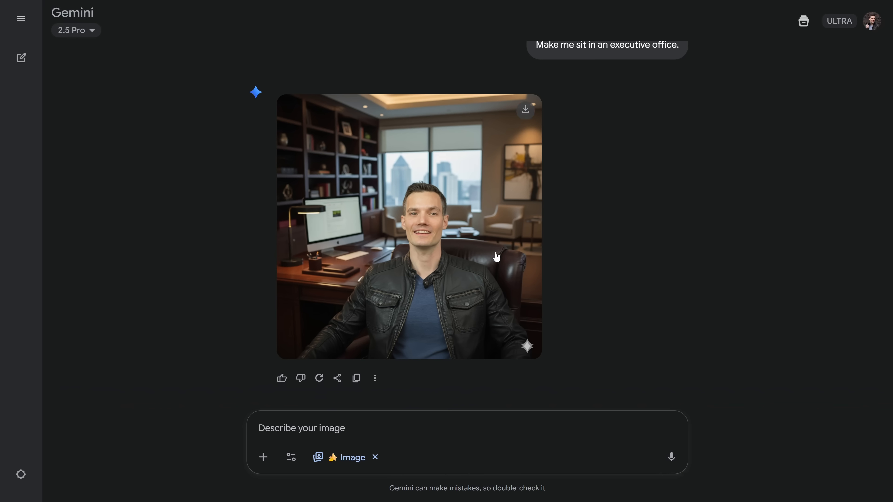
mouse_move(456, 300)
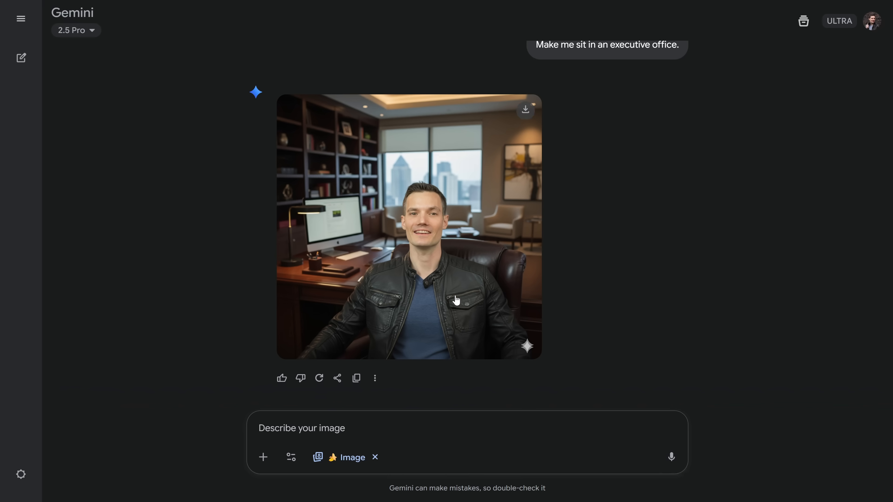
mouse_move(388, 121)
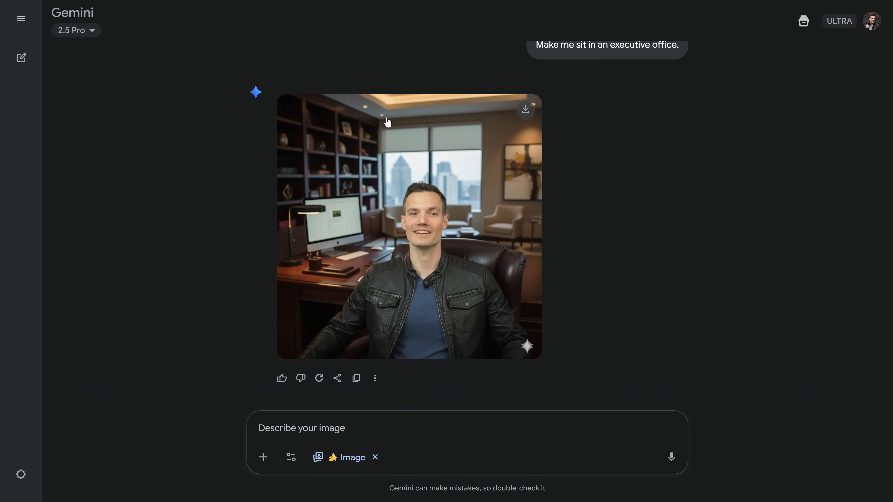
mouse_move(314, 265)
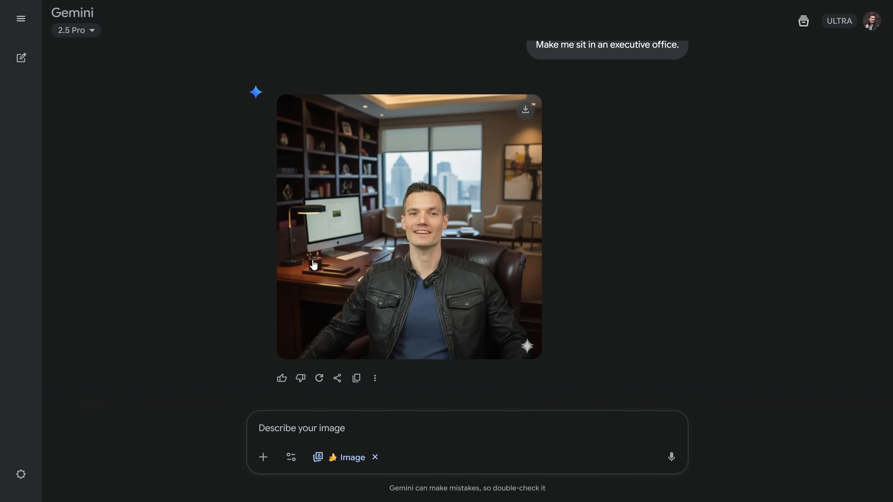
mouse_move(312, 252)
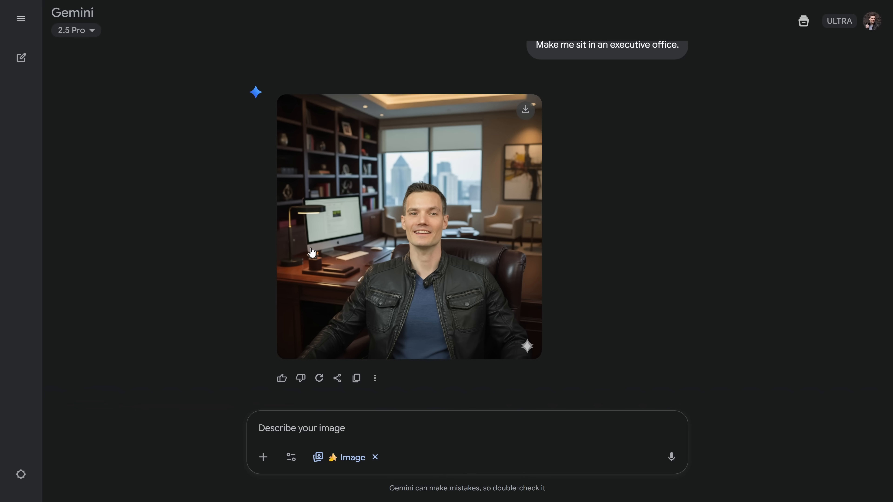
mouse_move(326, 236)
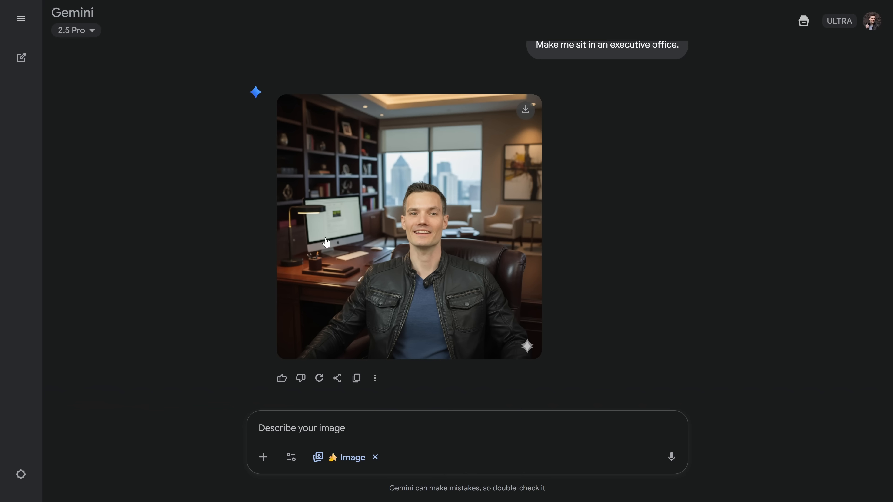
mouse_move(428, 286)
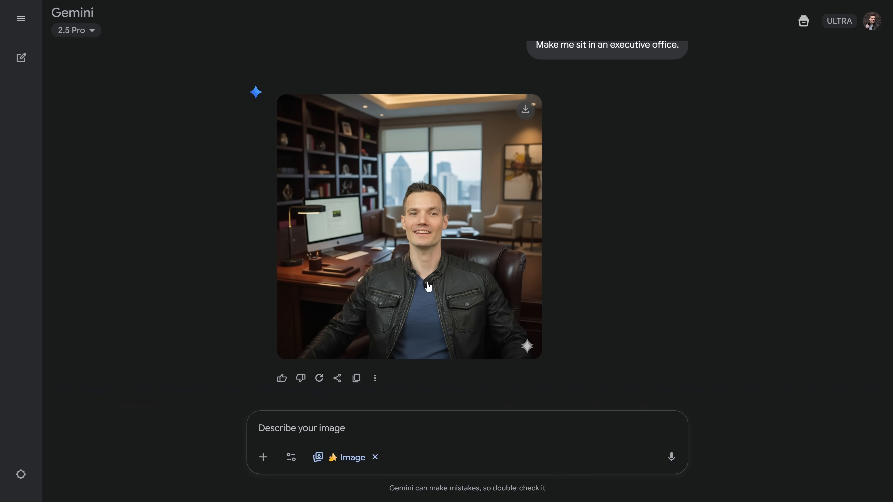
mouse_move(329, 365)
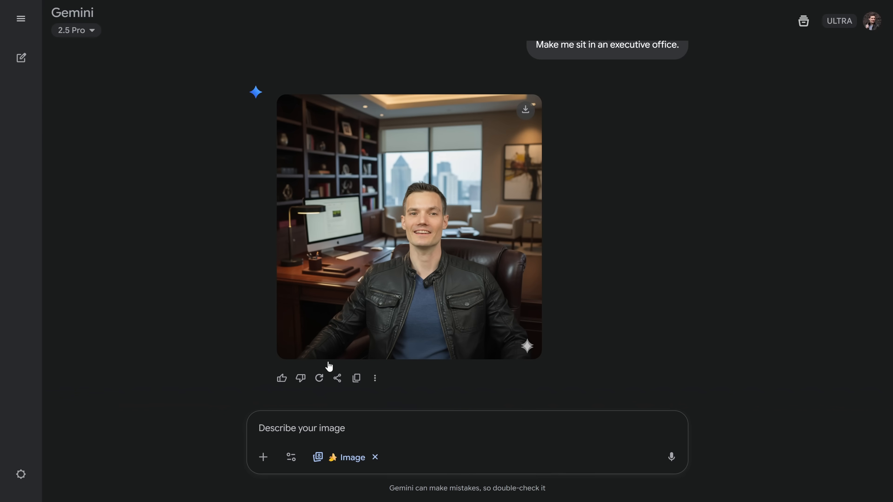
mouse_move(319, 378)
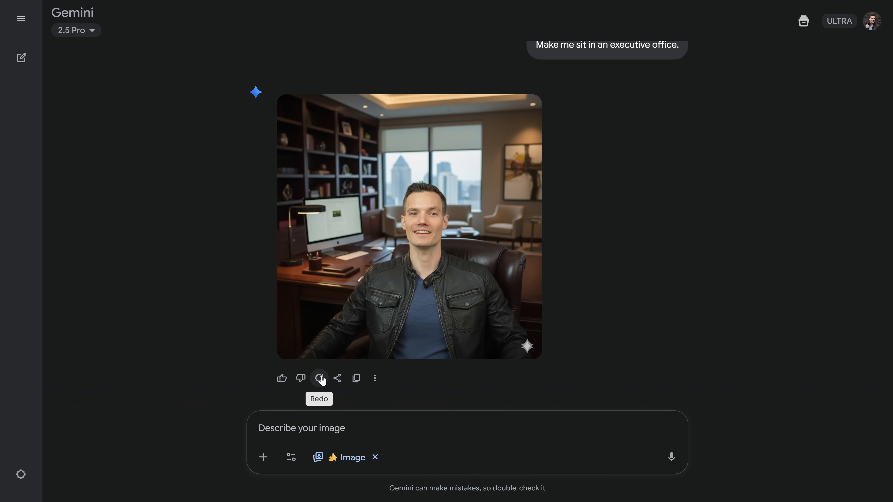
mouse_move(465, 174)
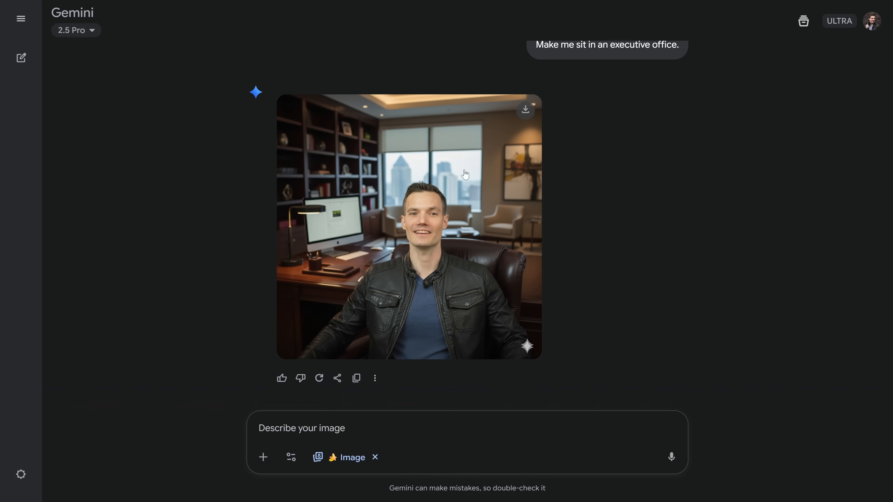
mouse_move(525, 109)
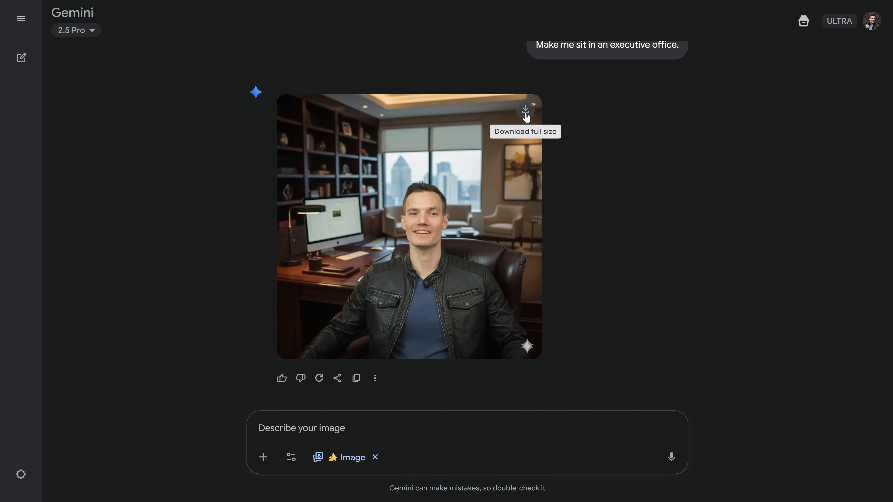
left_click(20, 58)
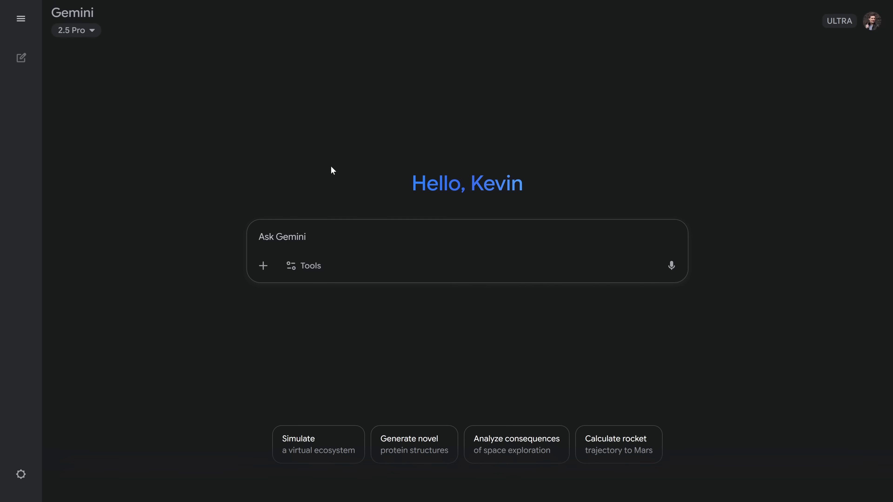
- Enter Veo video mode with the office portrait attached and a prompt asking for natural smiling and blinking
left_click(304, 266)
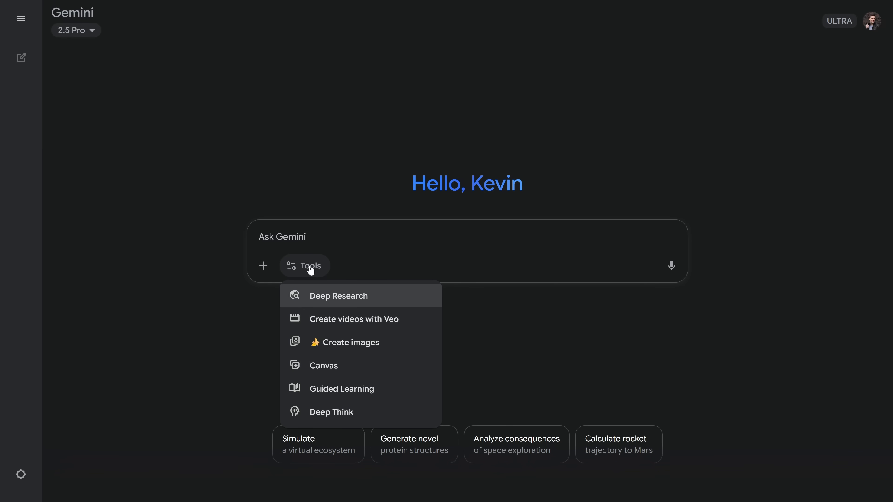
left_click(353, 319)
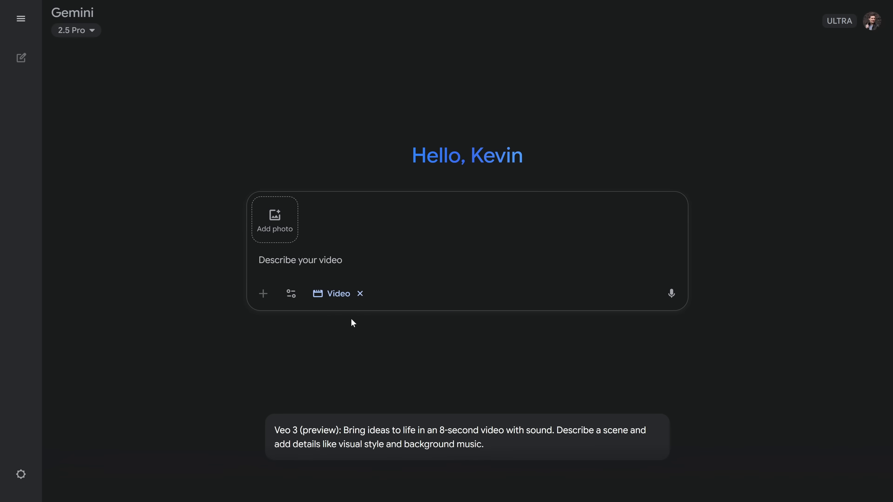
mouse_move(275, 234)
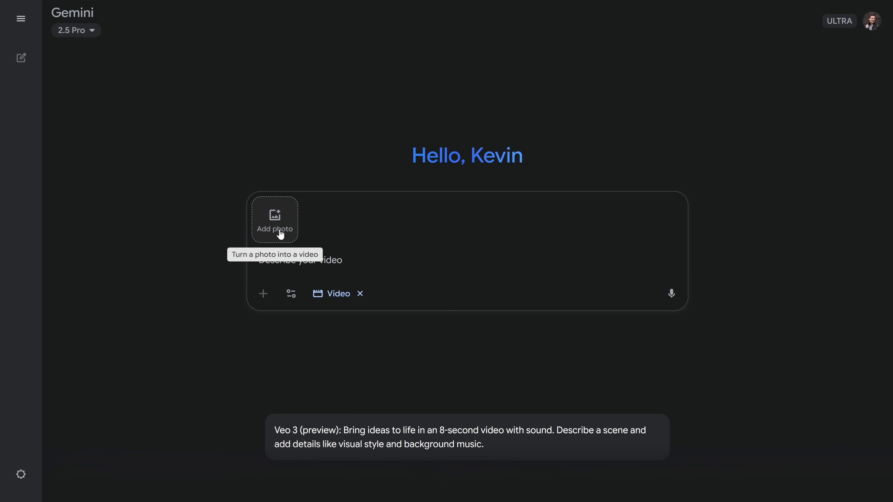
mouse_move(279, 233)
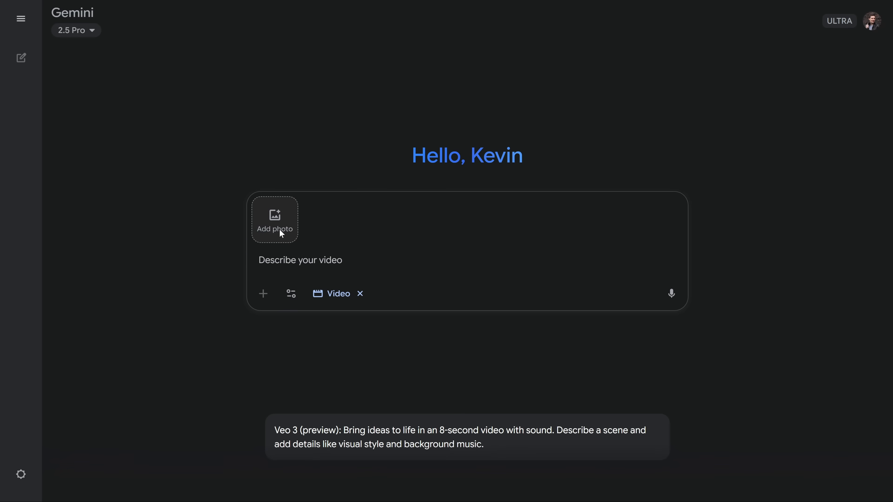
left_click(274, 219)
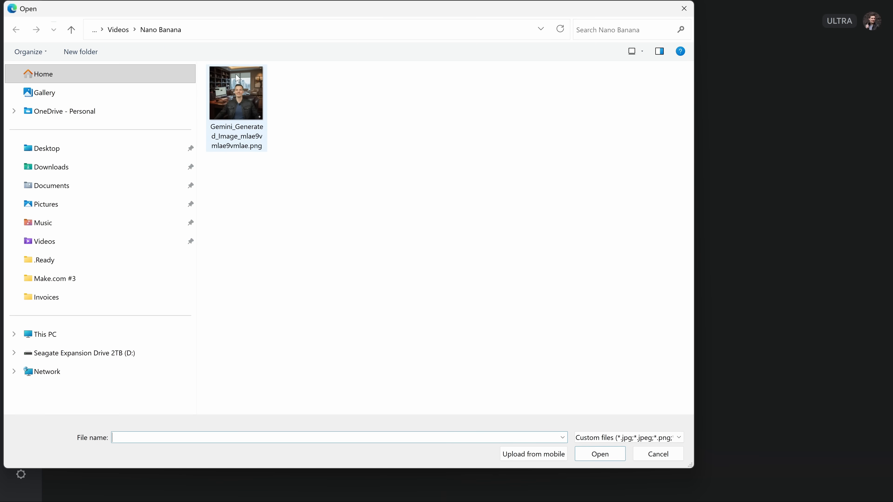
mouse_move(236, 94)
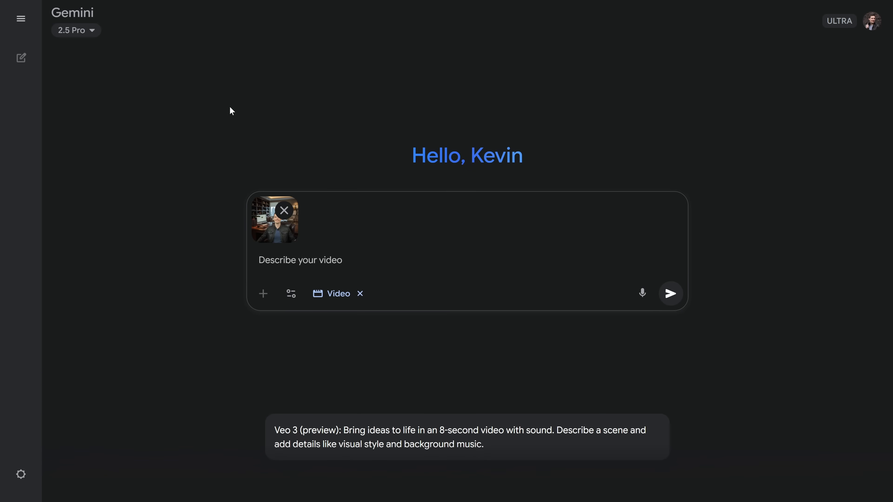
mouse_move(216, 132)
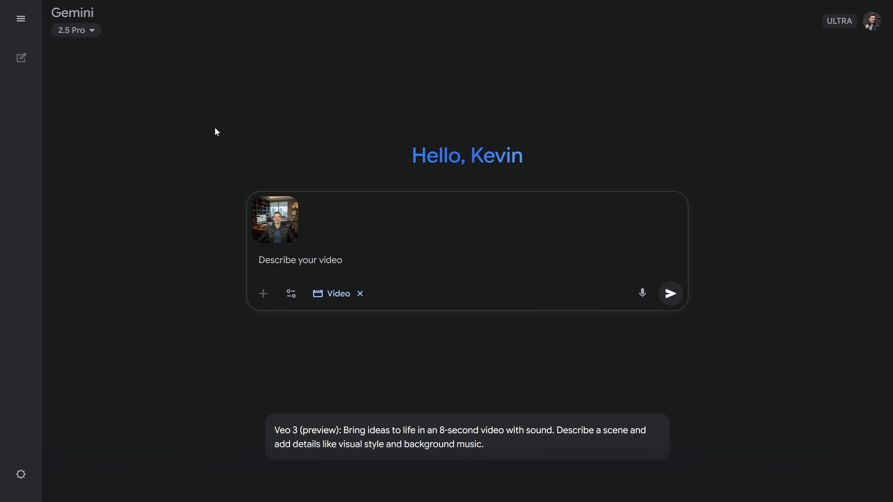
mouse_move(274, 220)
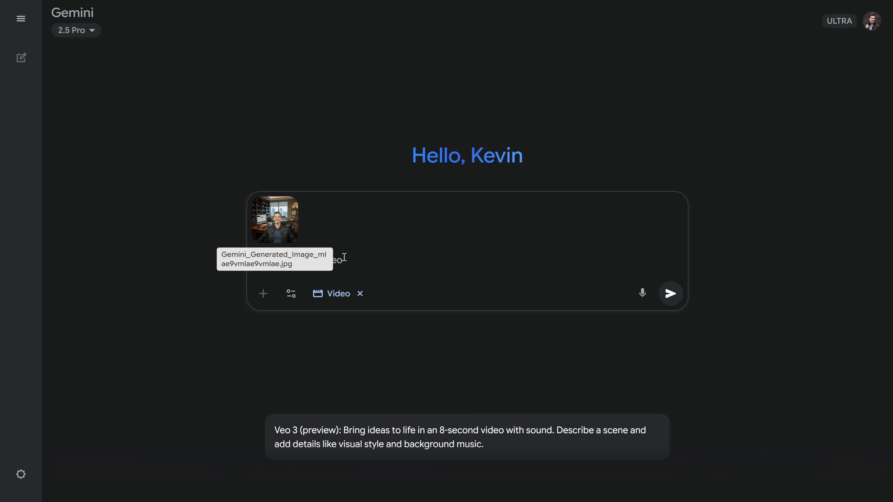
type("Animate this photo into a realistic video. Make the person smile naturally, blink occasionally, and shift slightly in the chair as if adjusting posture. Add subtle head nods and small hand movements on the desk. Keep the office background static but introduce soft natural light changes through the window, giving the scene a lifelike, cinematic feel.")
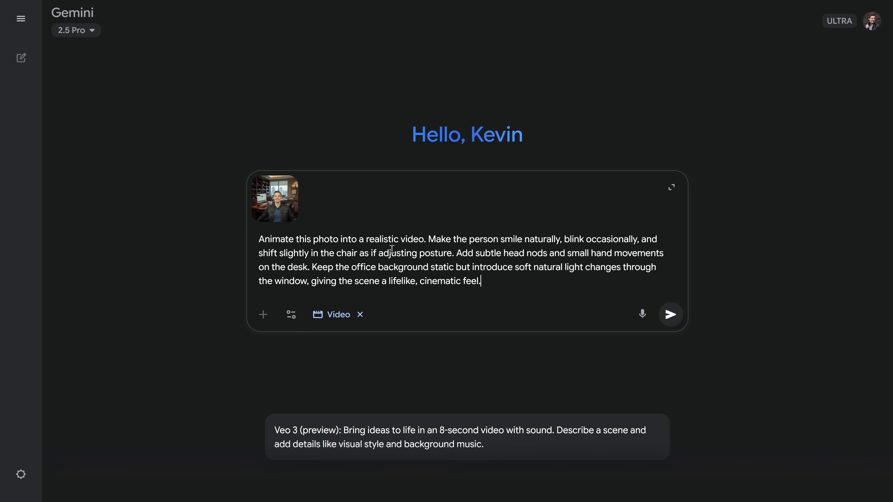
mouse_move(478, 249)
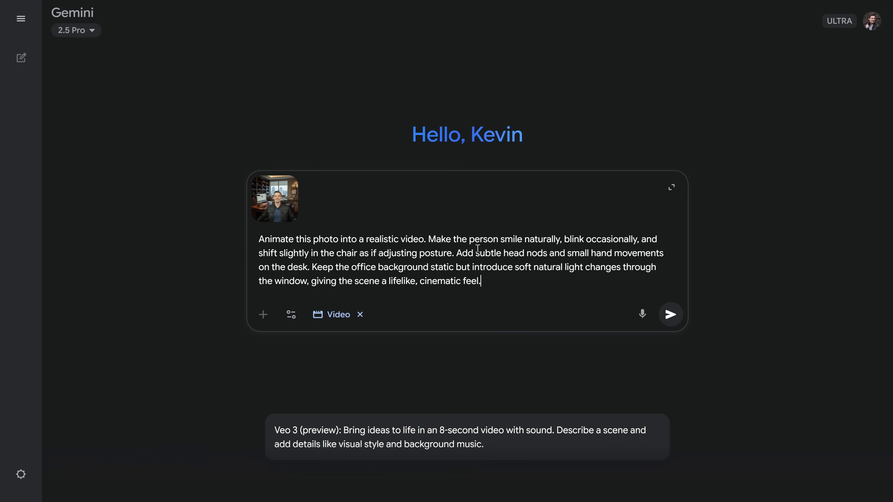
mouse_move(670, 314)
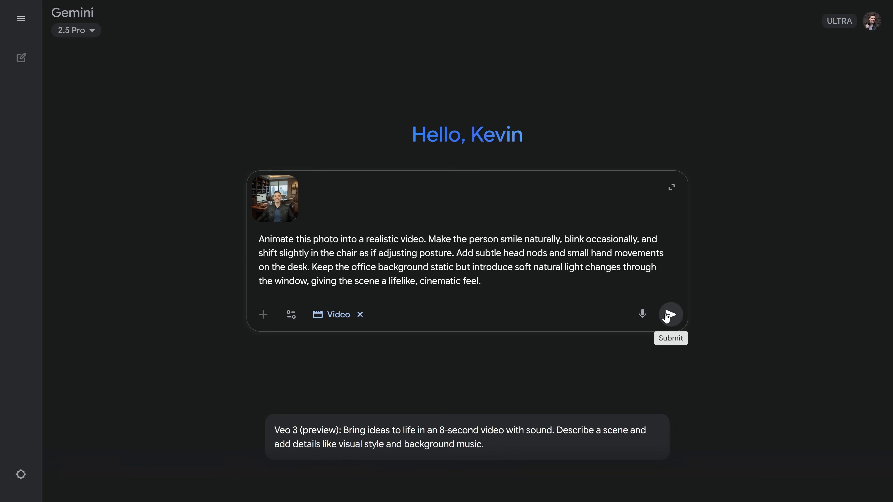
- Generate the 7-second animated office video and play it in the chat
left_click(671, 314)
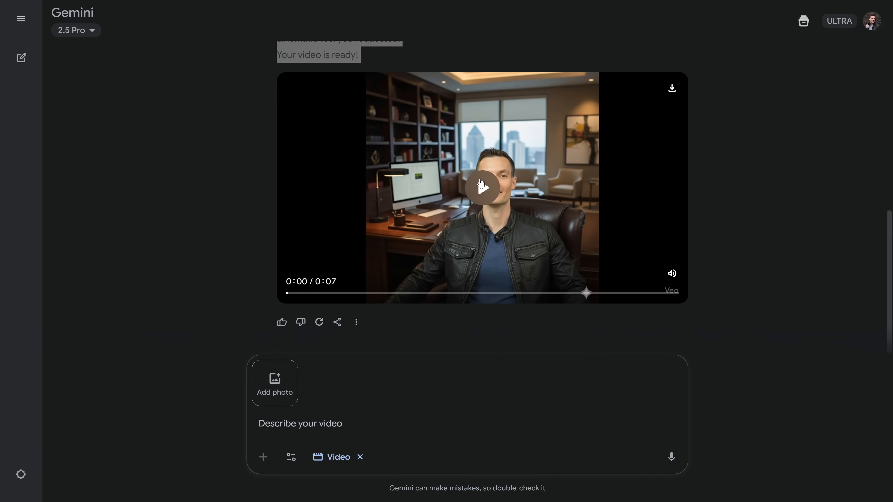
left_click(482, 187)
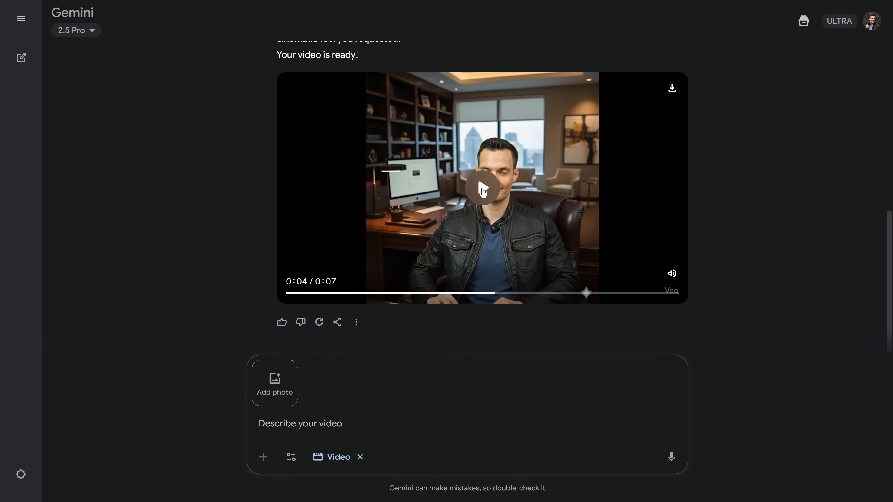